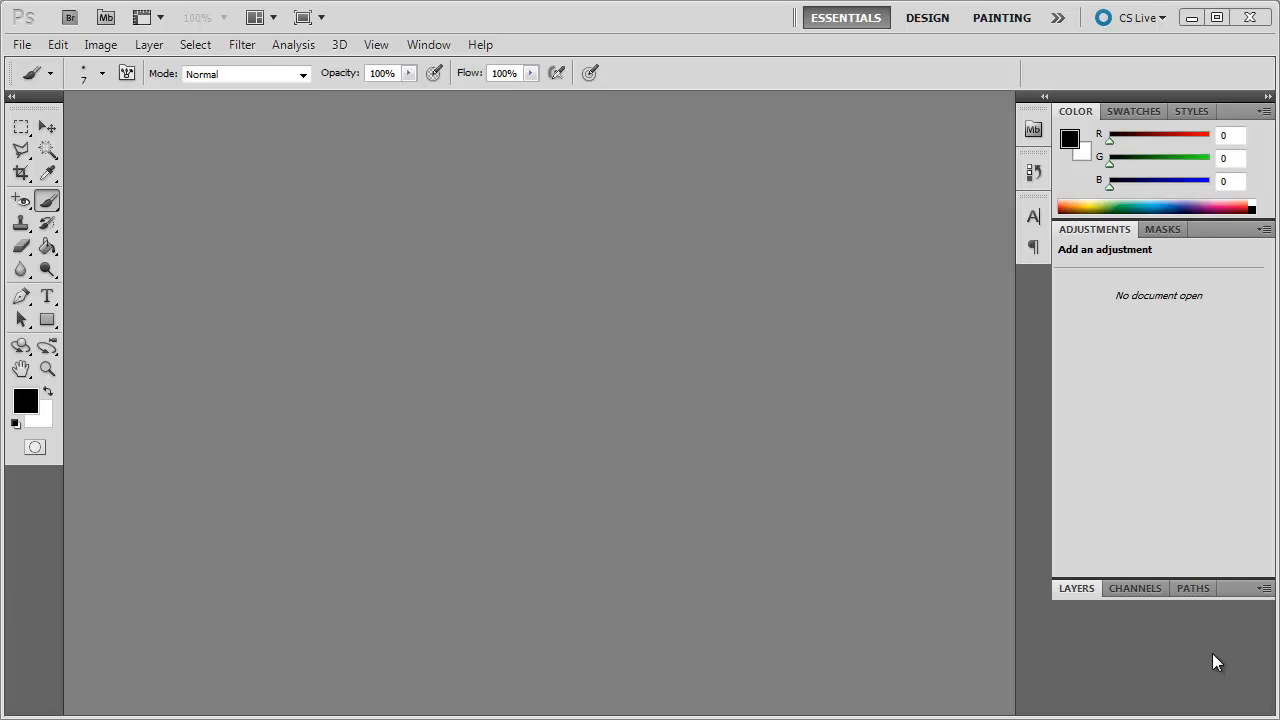
pyautogui.moveTo(220, 240)
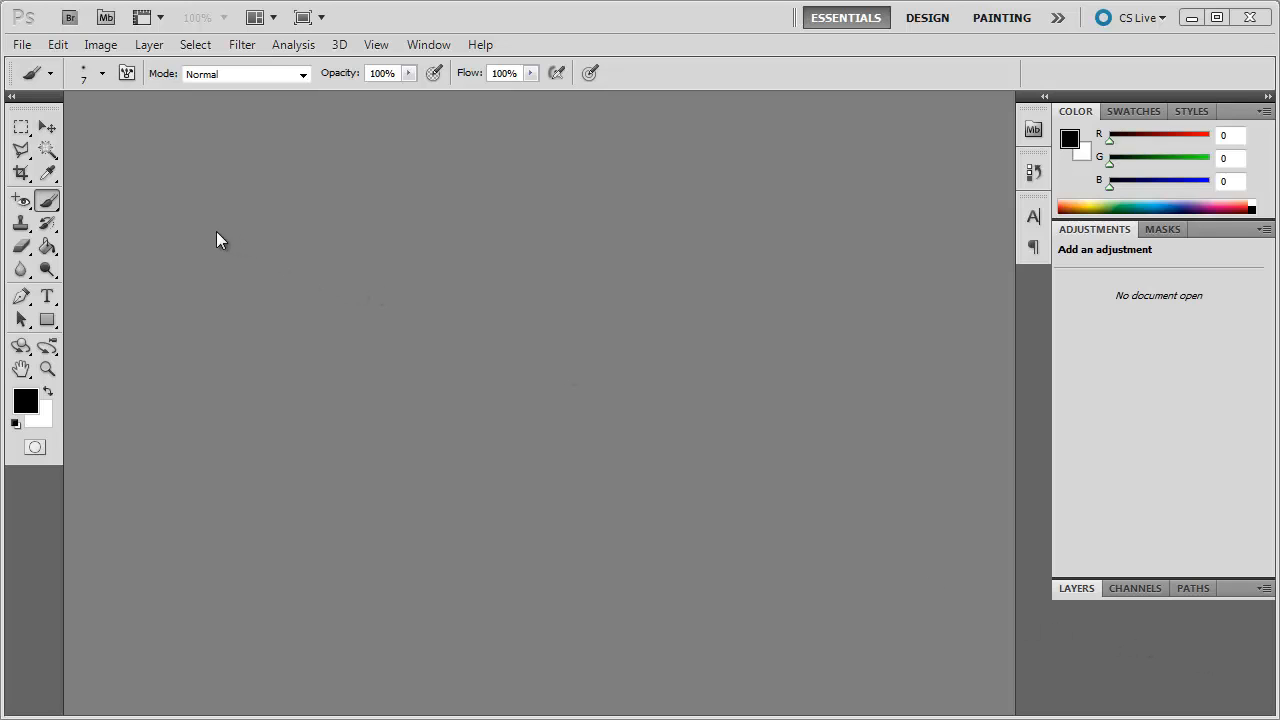
# Open IMG_1319.JPG, the Opera House sunset photo, from the collage folder via File > Open
pyautogui.click(28, 44)
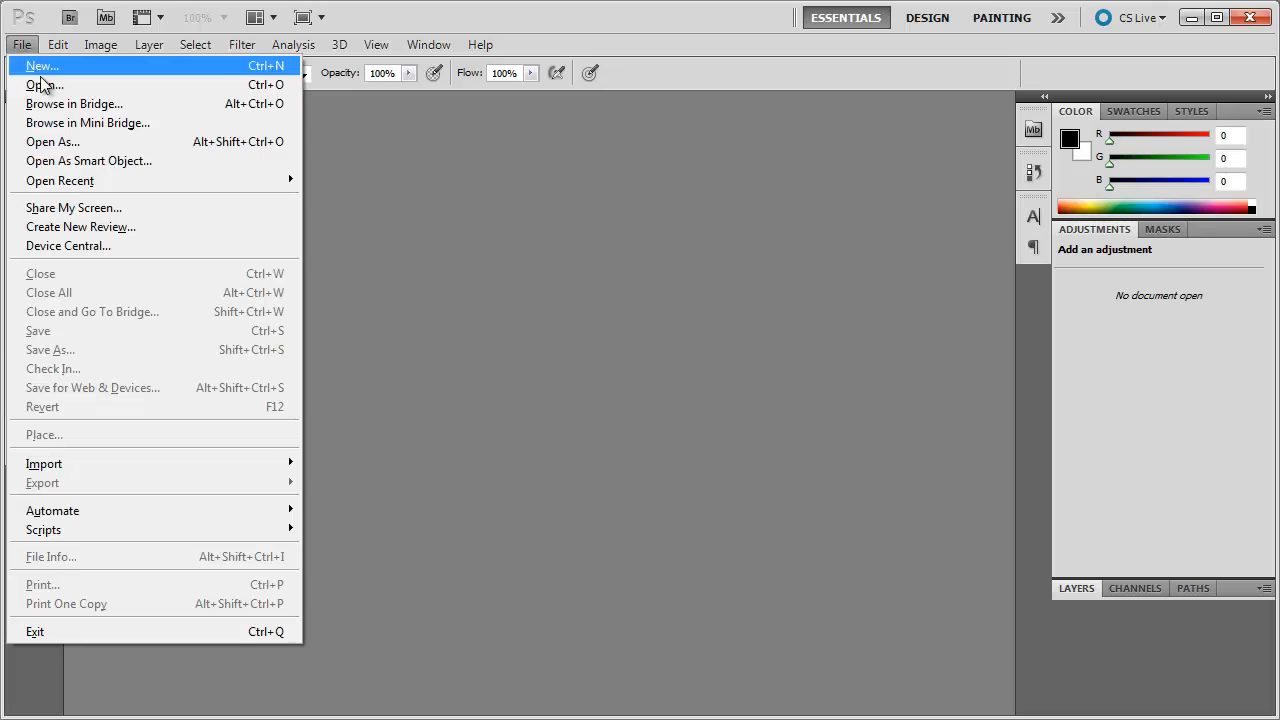
pyautogui.click(36, 66)
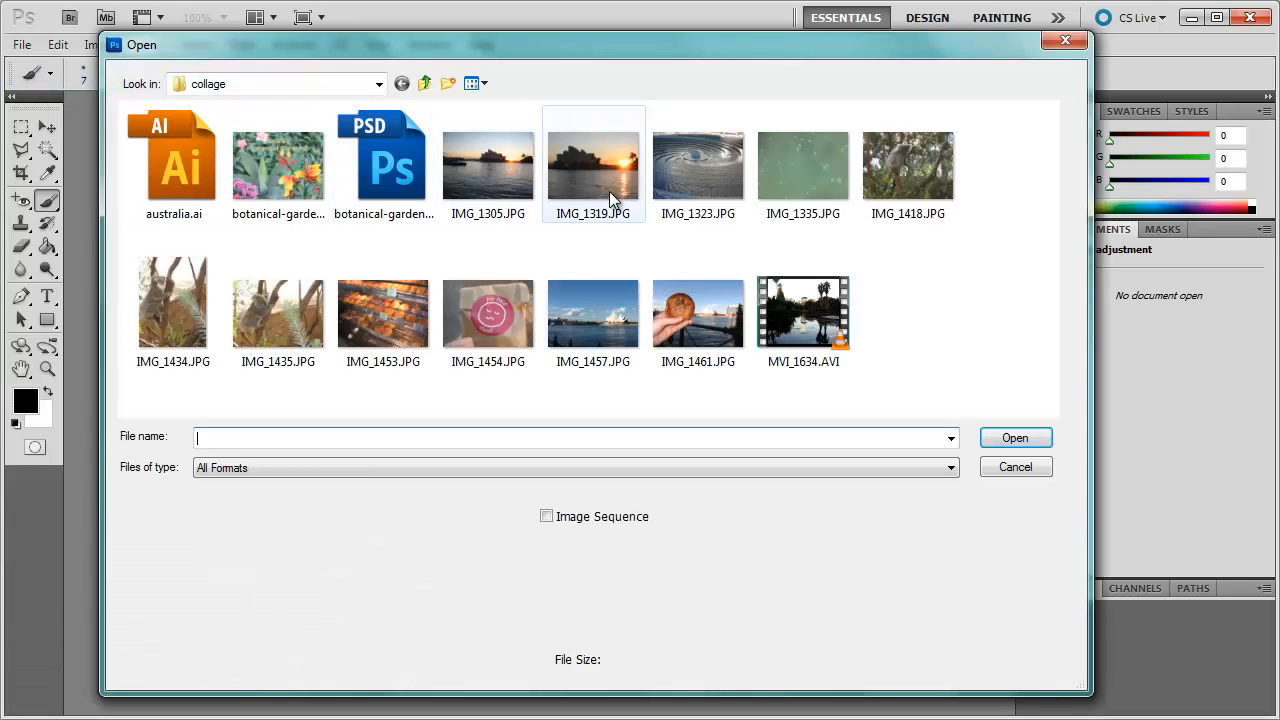
pyautogui.click(1016, 468)
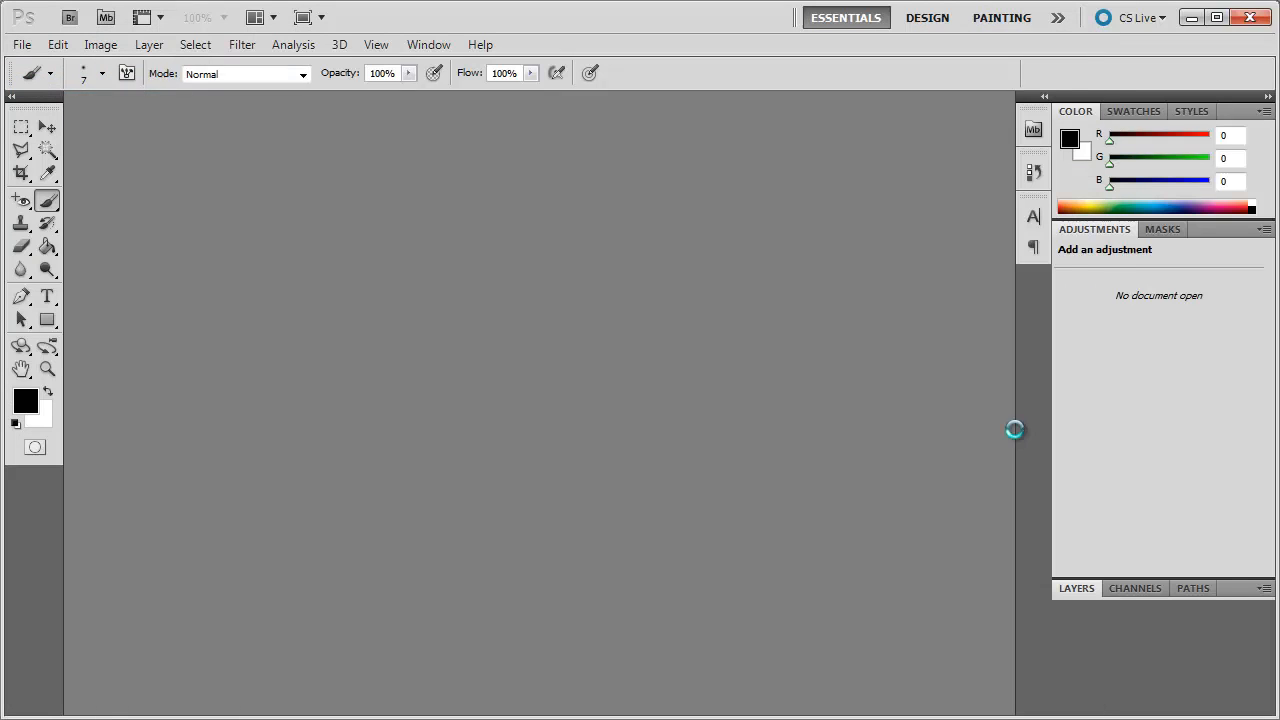
# Load the sunset photo and bring up the Image menu's Adjustments list
pyautogui.click(20, 44)
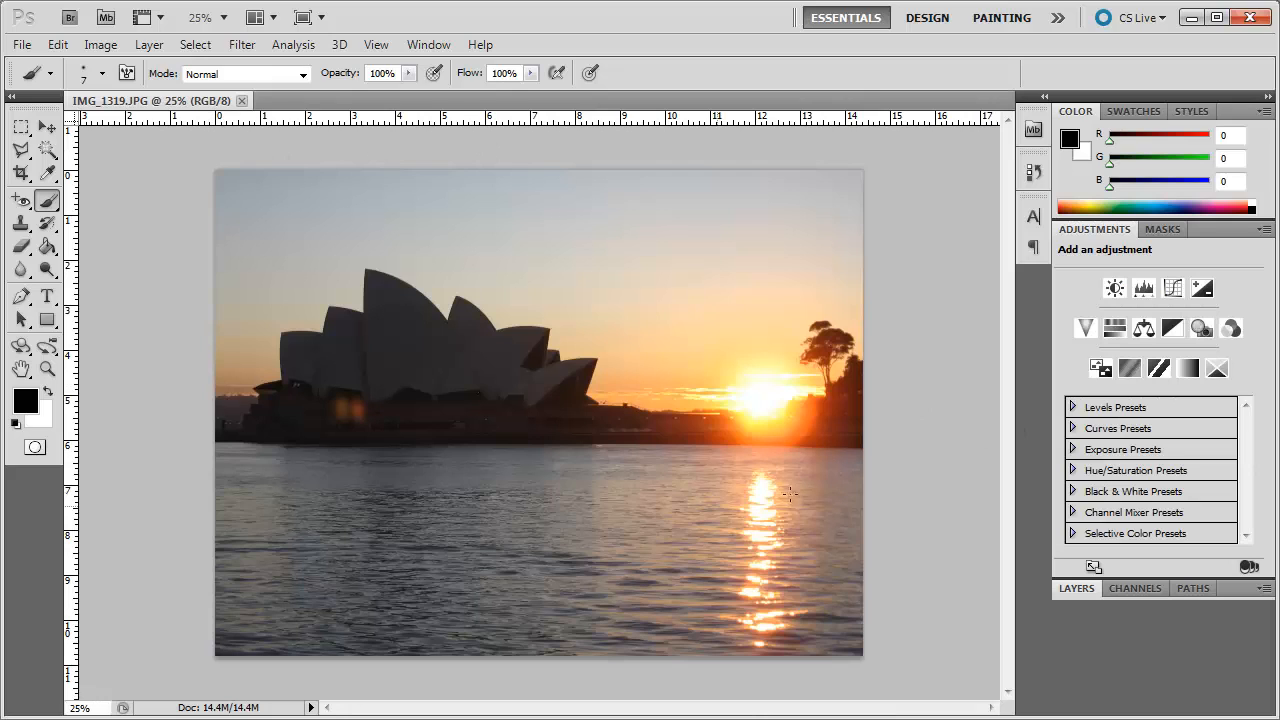
pyautogui.moveTo(330, 160)
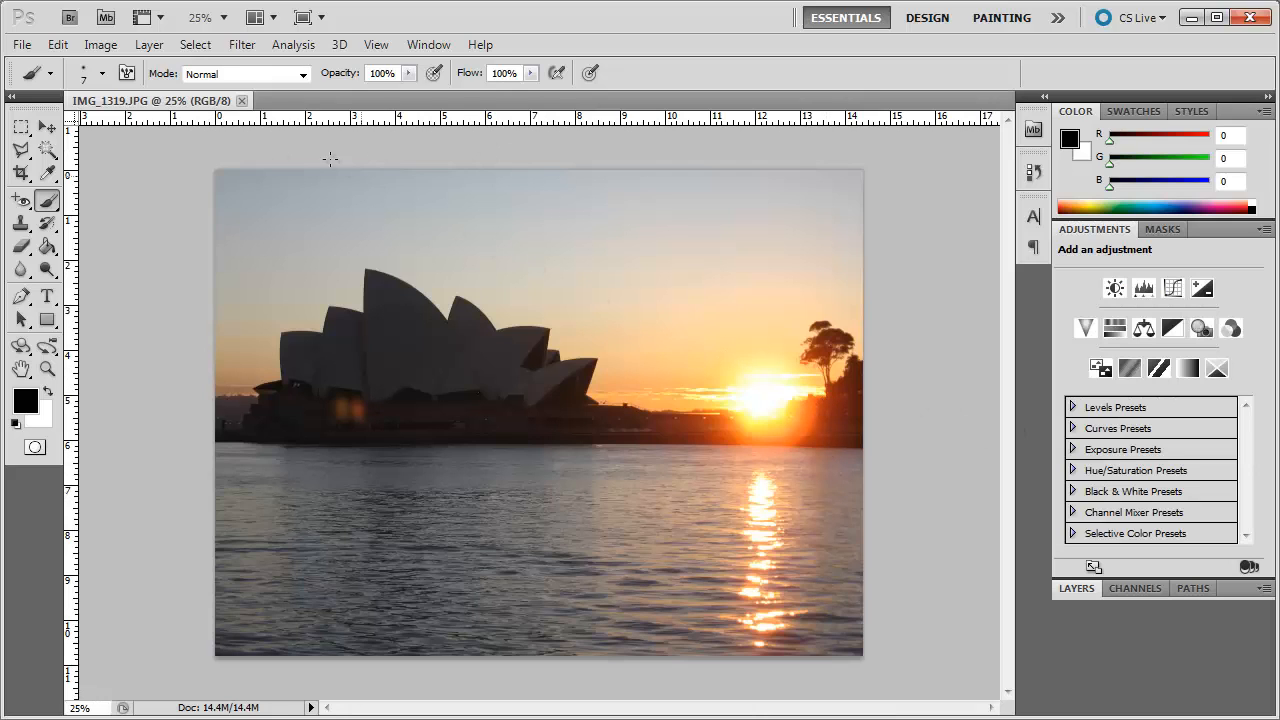
pyautogui.click(100, 44)
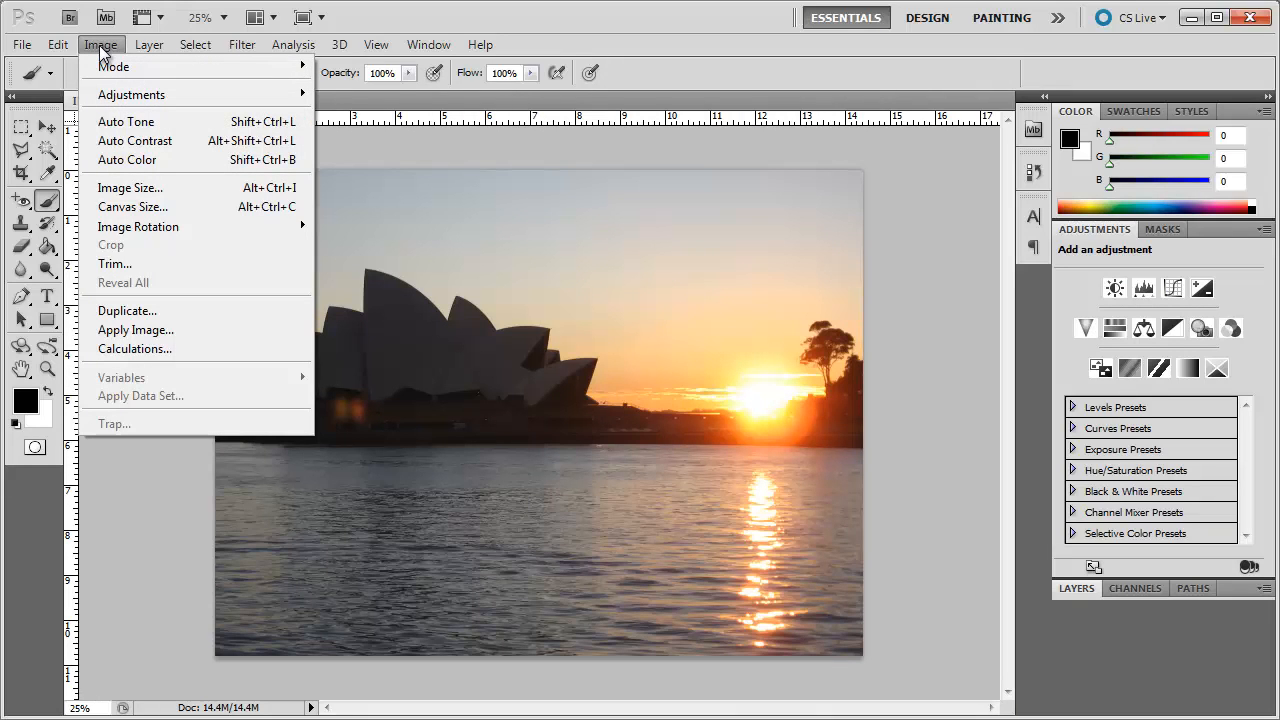
pyautogui.moveTo(130, 94)
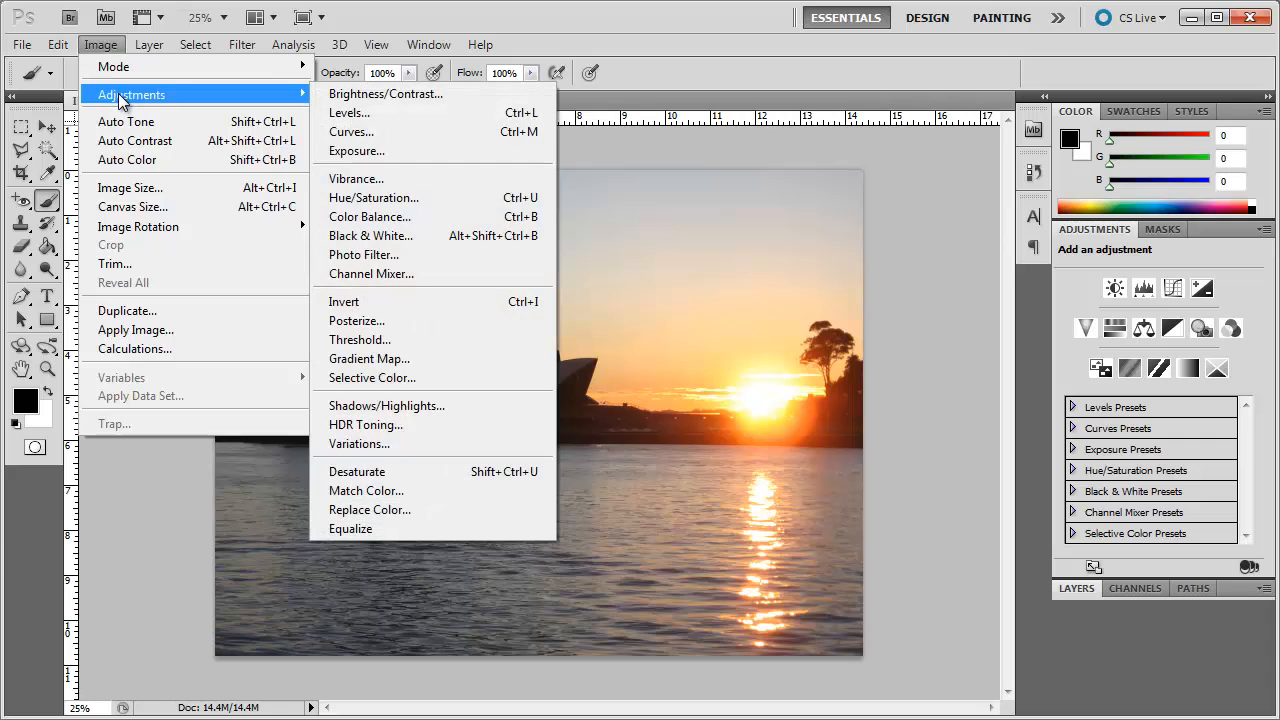
pyautogui.moveTo(396, 110)
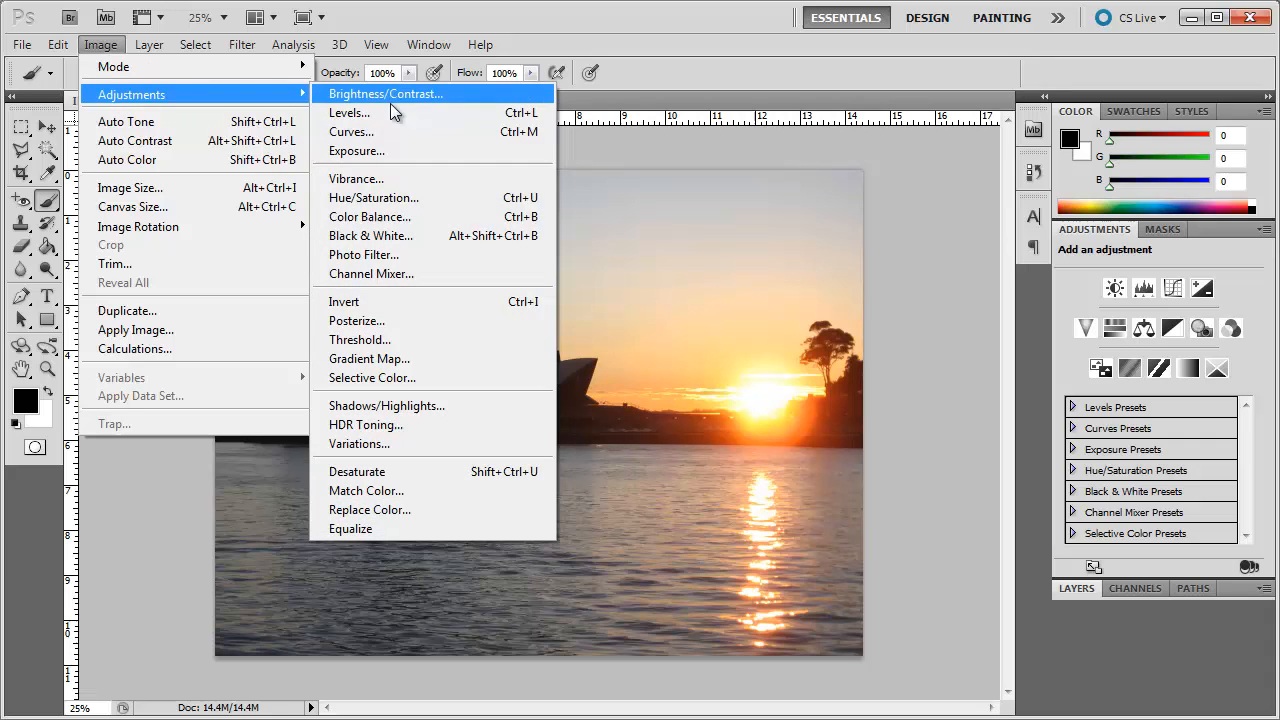
pyautogui.moveTo(394, 112)
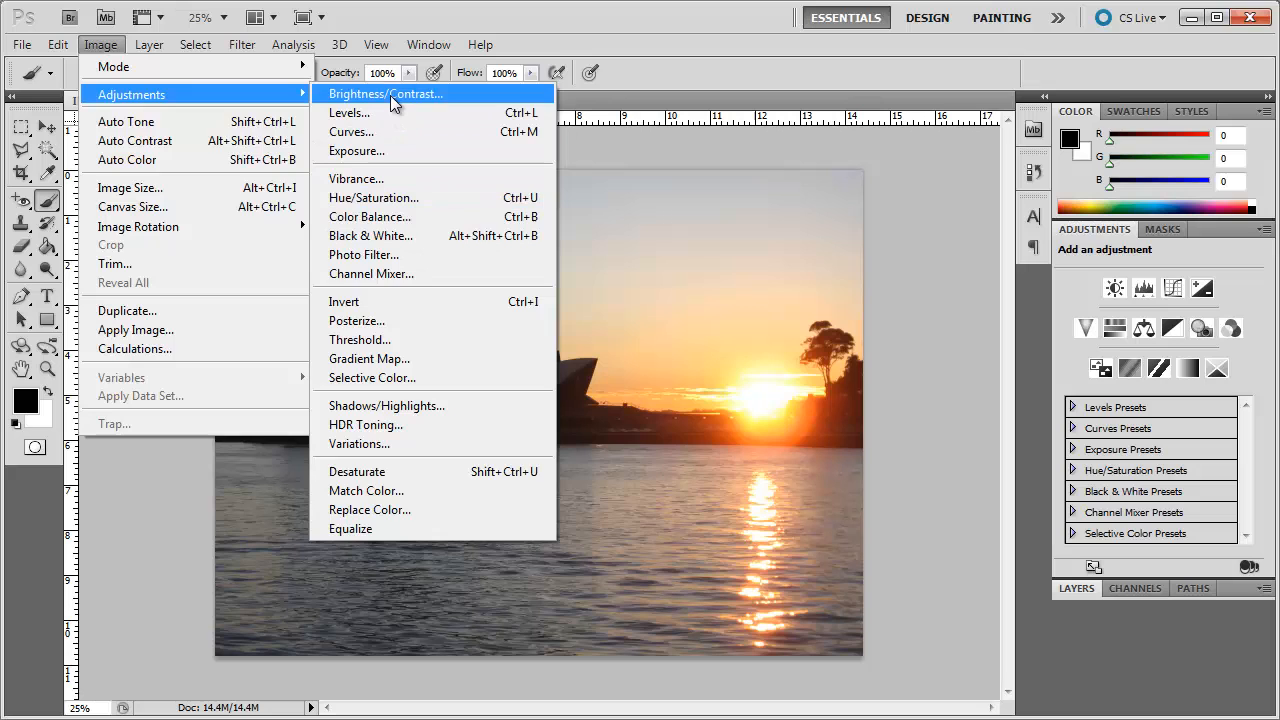
# Apply Brightness/Contrast with Brightness 51 and Contrast 34 to the sunset photo
pyautogui.click(386, 94)
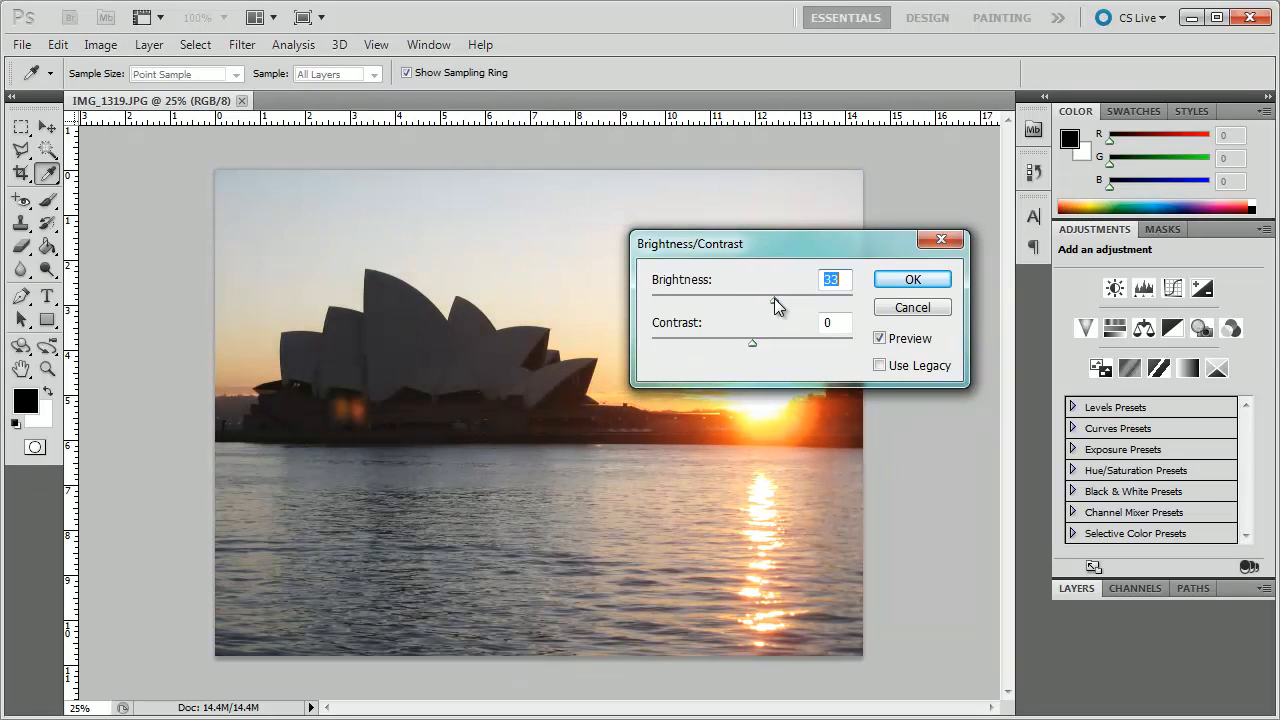
pyautogui.moveTo(752, 300); pyautogui.dragTo(780, 300)
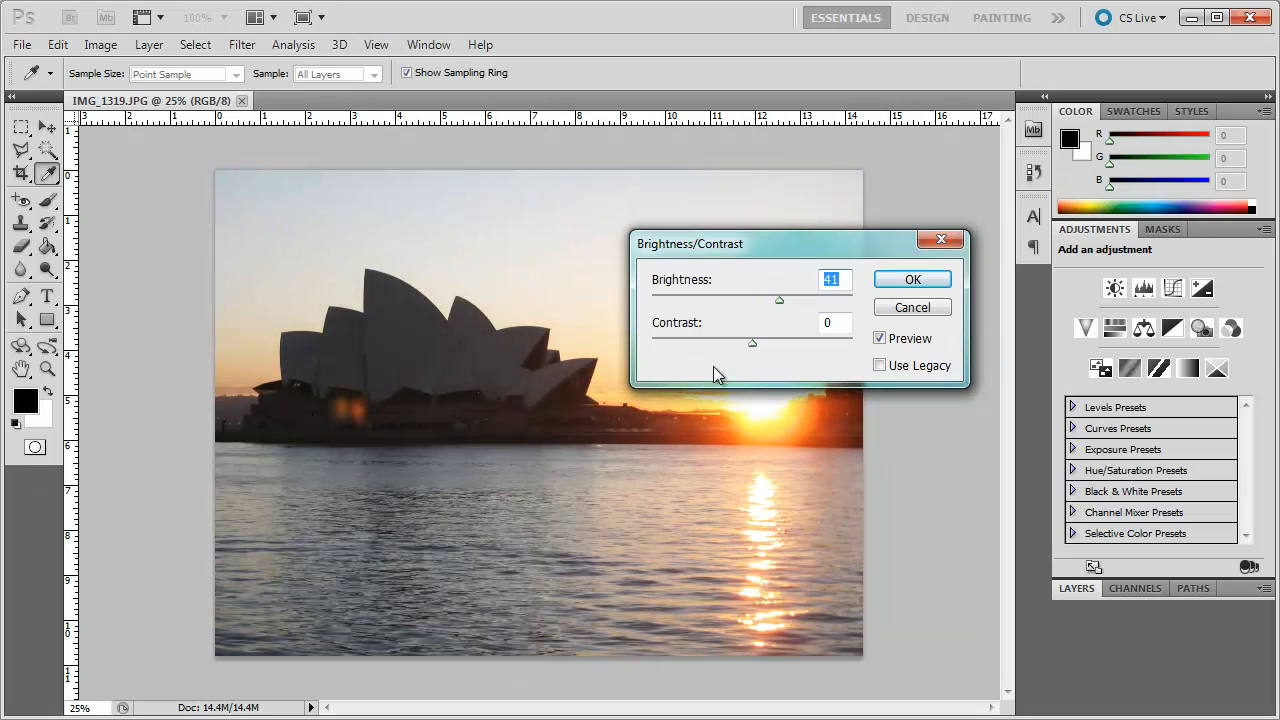
pyautogui.moveTo(780, 300); pyautogui.dragTo(790, 300)
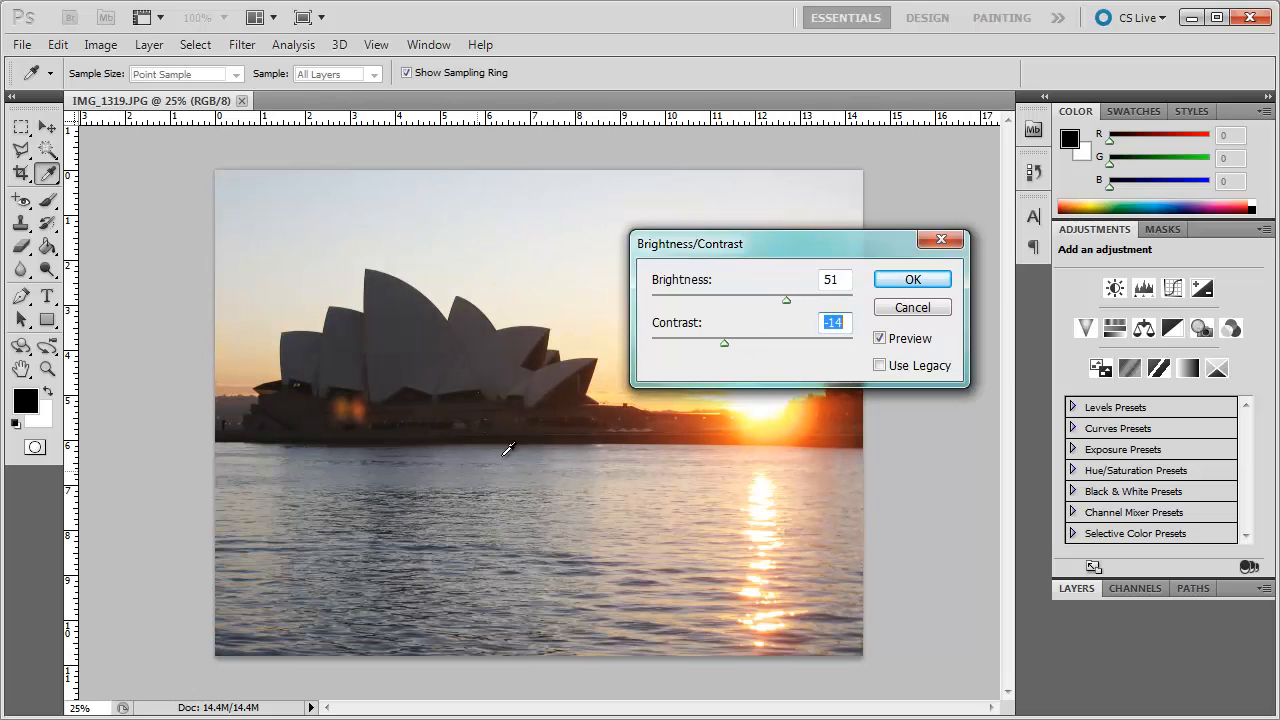
pyautogui.click(912, 280)
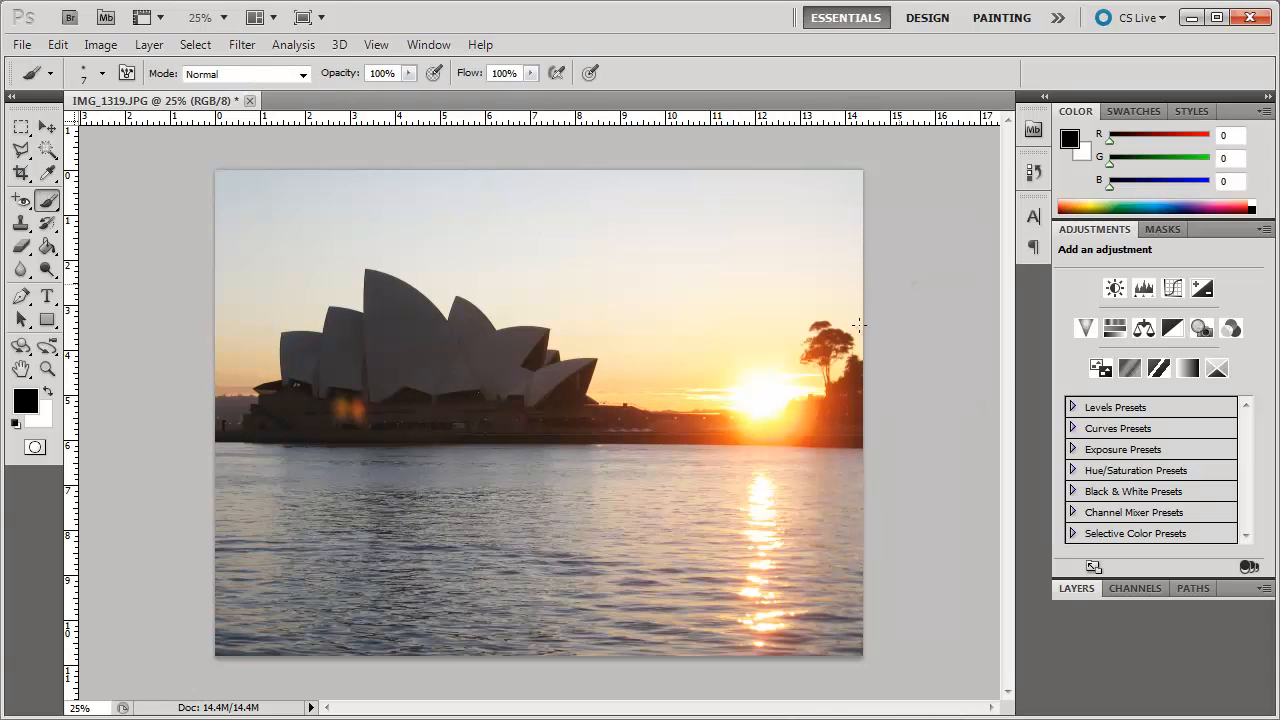
pyautogui.moveTo(584, 350)
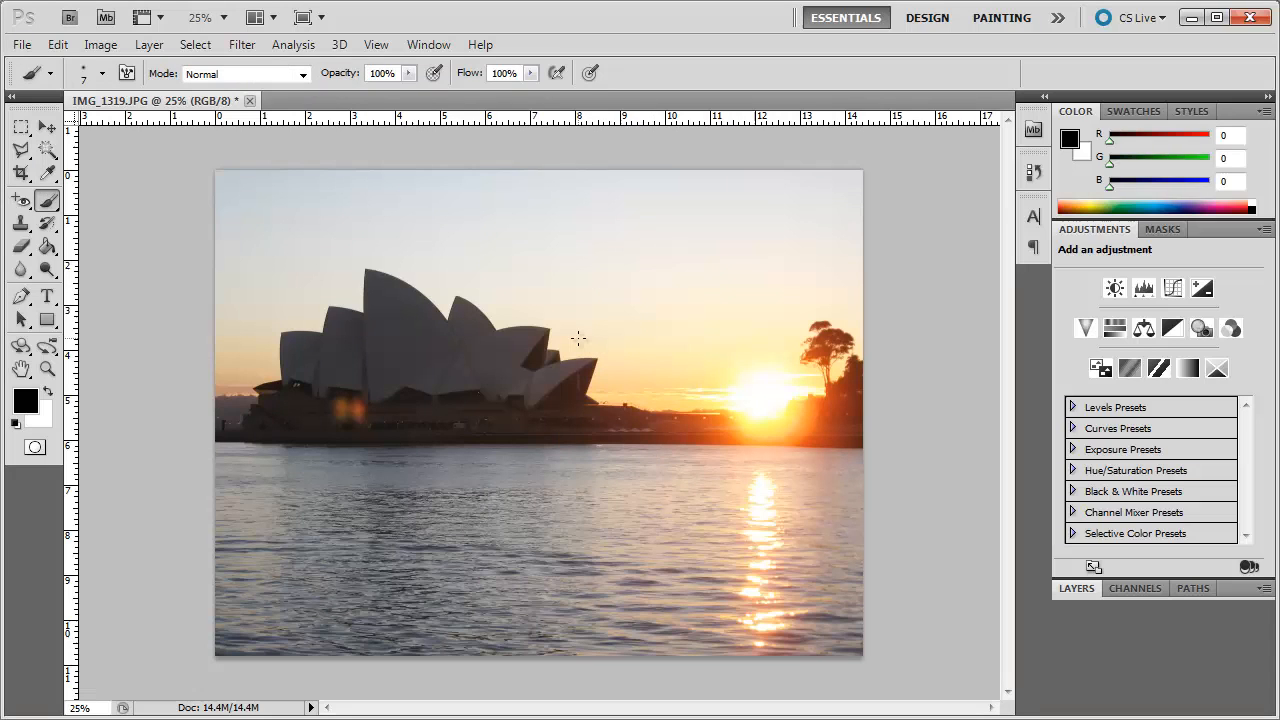
pyautogui.moveTo(582, 344)
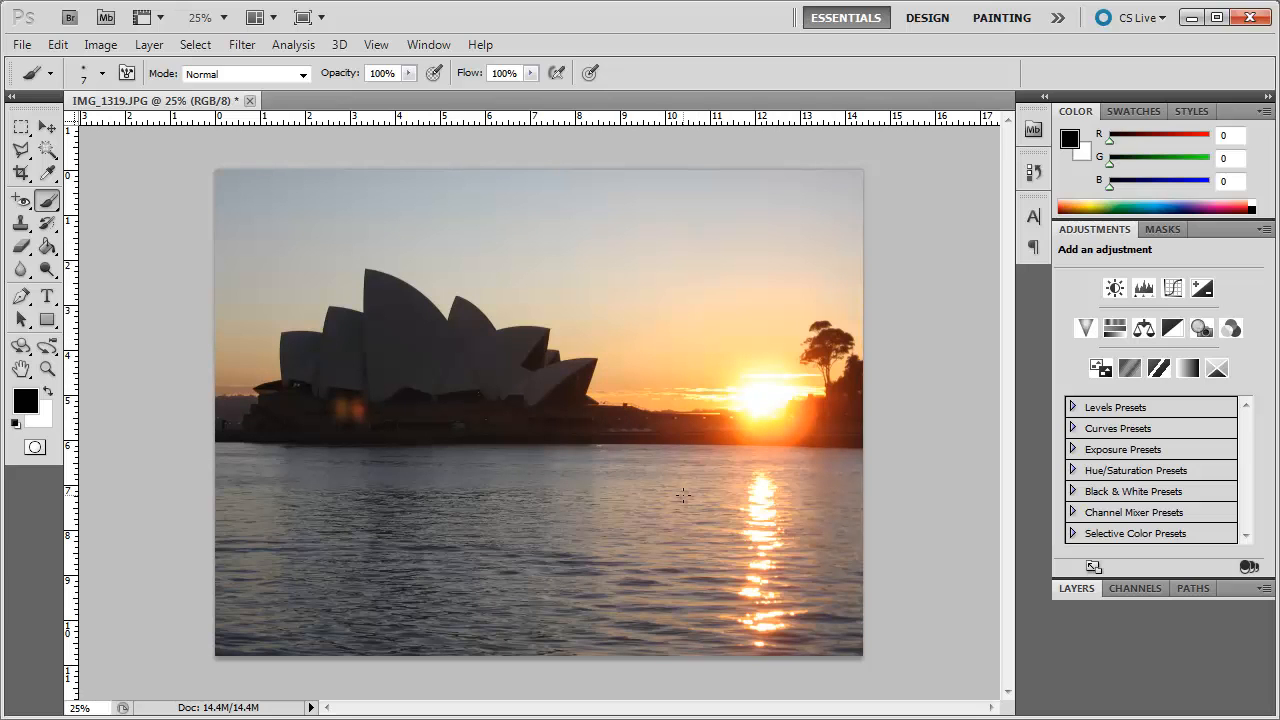
pyautogui.moveTo(96, 46)
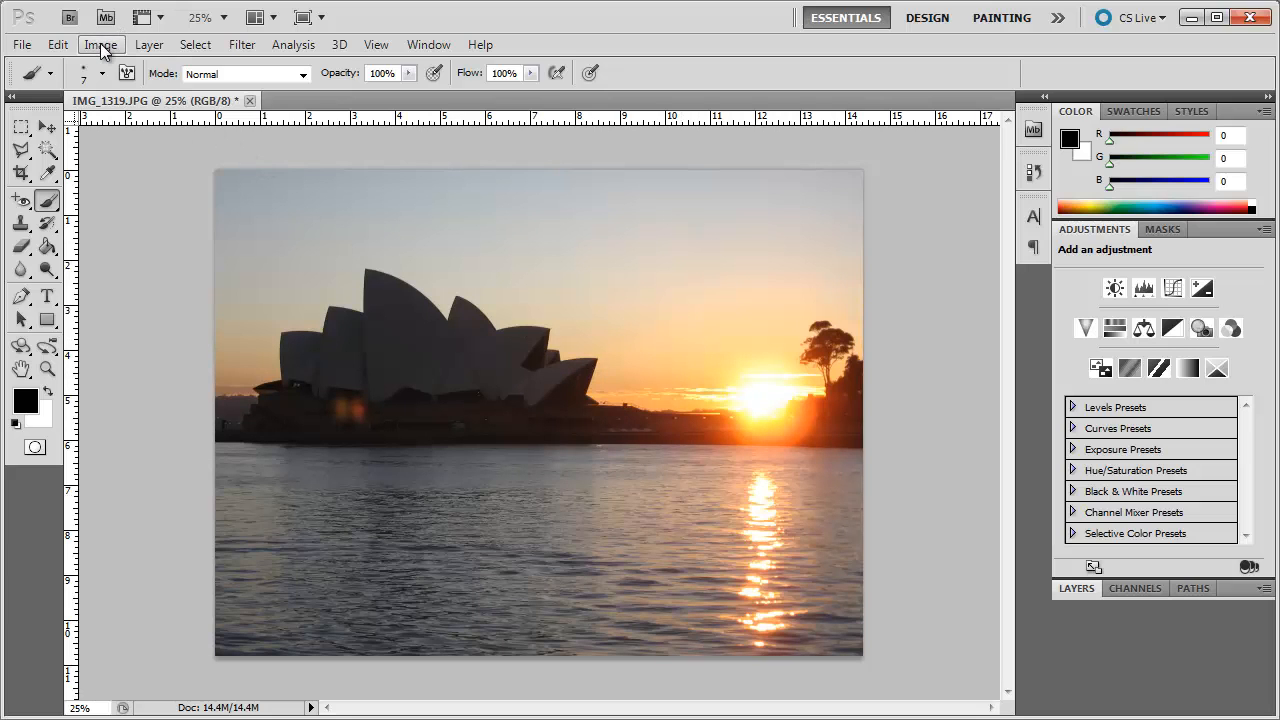
# Preview a Levels input-tone adjustment on the photo without applying it
pyautogui.click(100, 44)
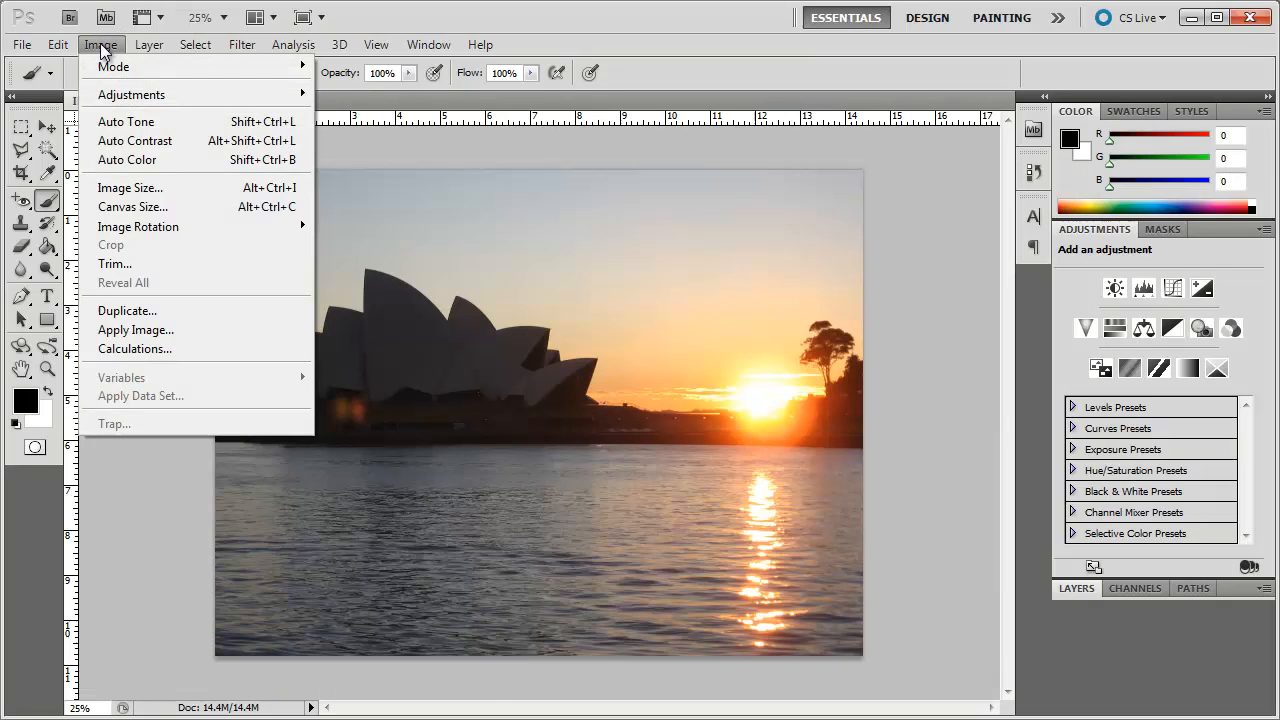
pyautogui.moveTo(132, 94)
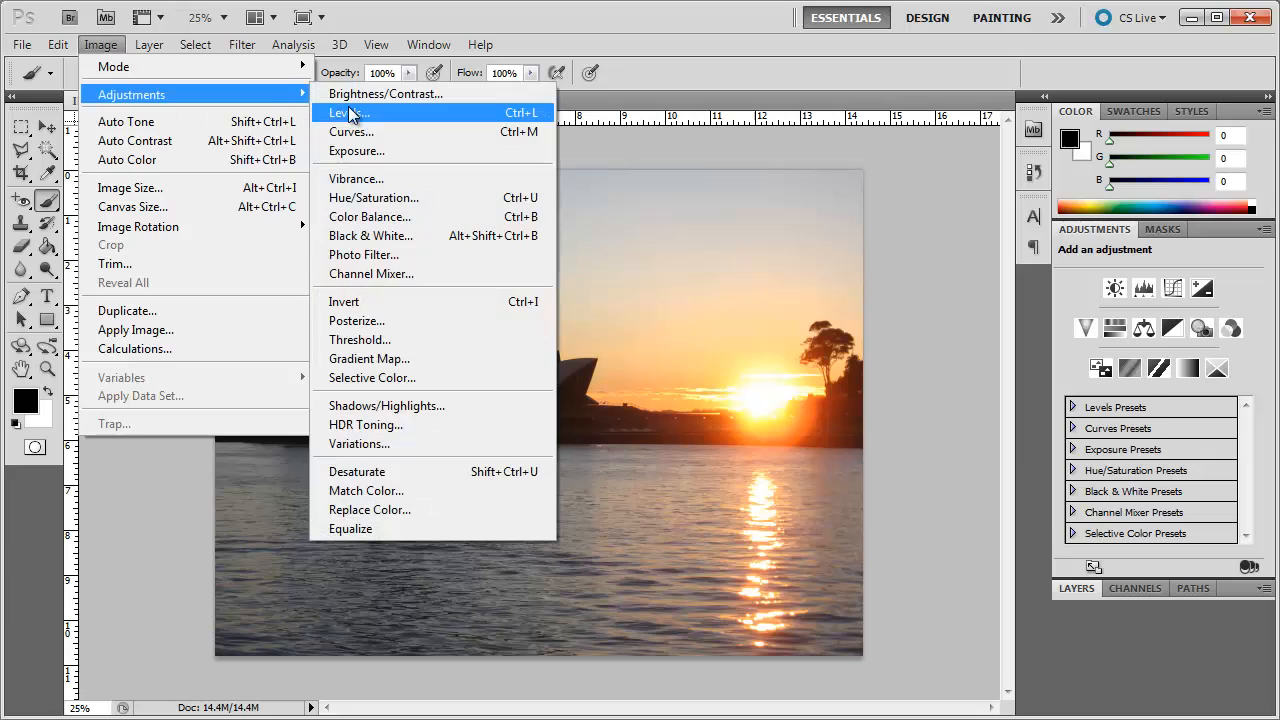
pyautogui.click(342, 112)
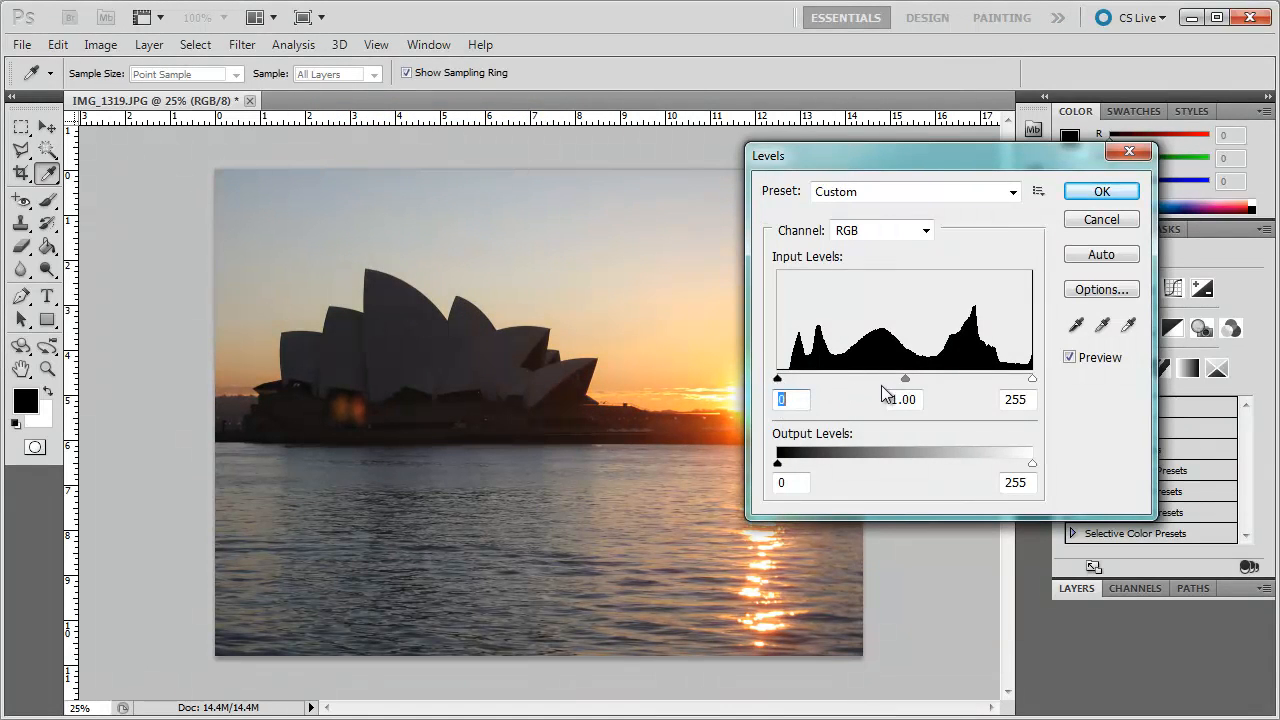
pyautogui.moveTo(904, 378); pyautogui.dragTo(856, 378)
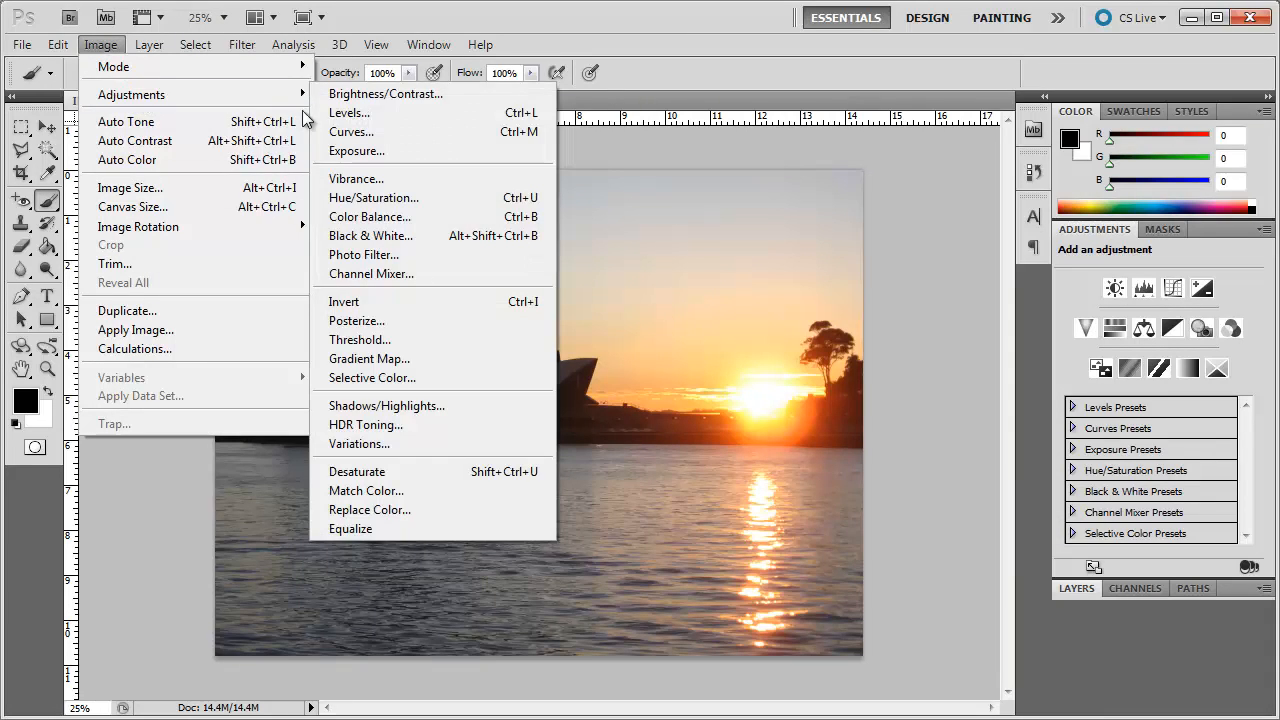
# Reshape the Curves tone curve to brighten midtones and shadows, then discard the change
pyautogui.click(352, 132)
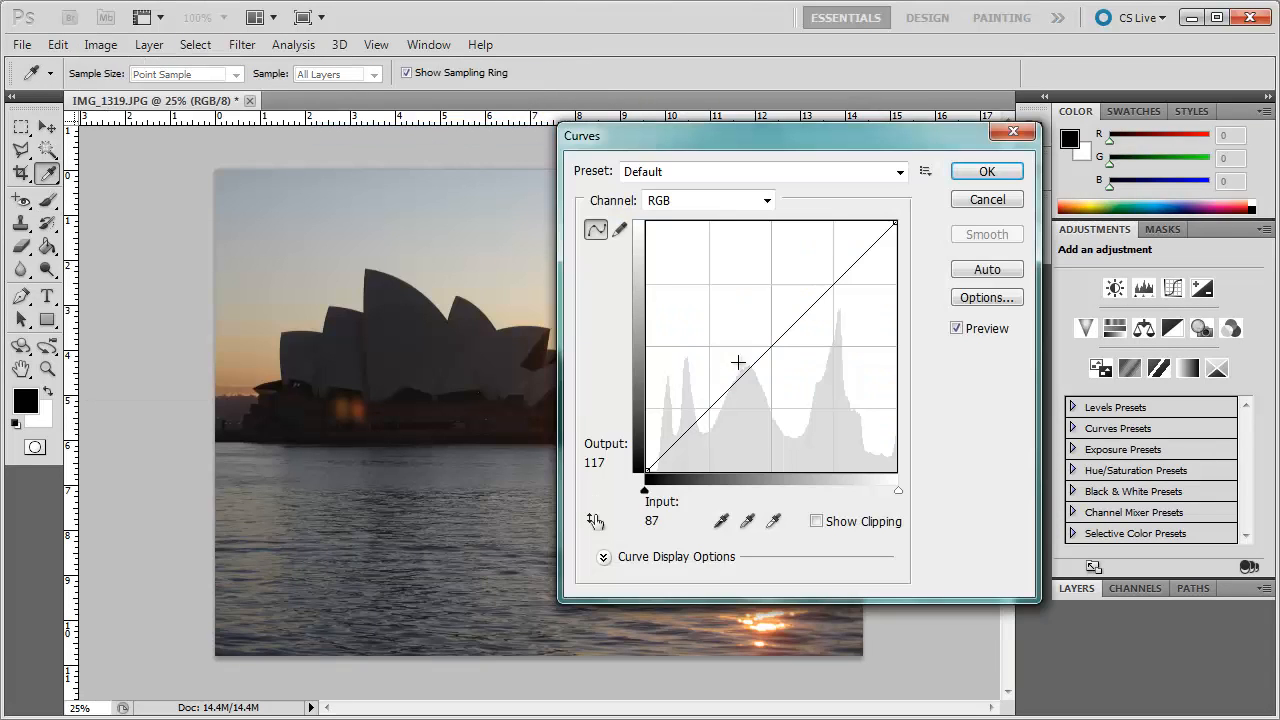
pyautogui.moveTo(738, 362); pyautogui.dragTo(776, 392)
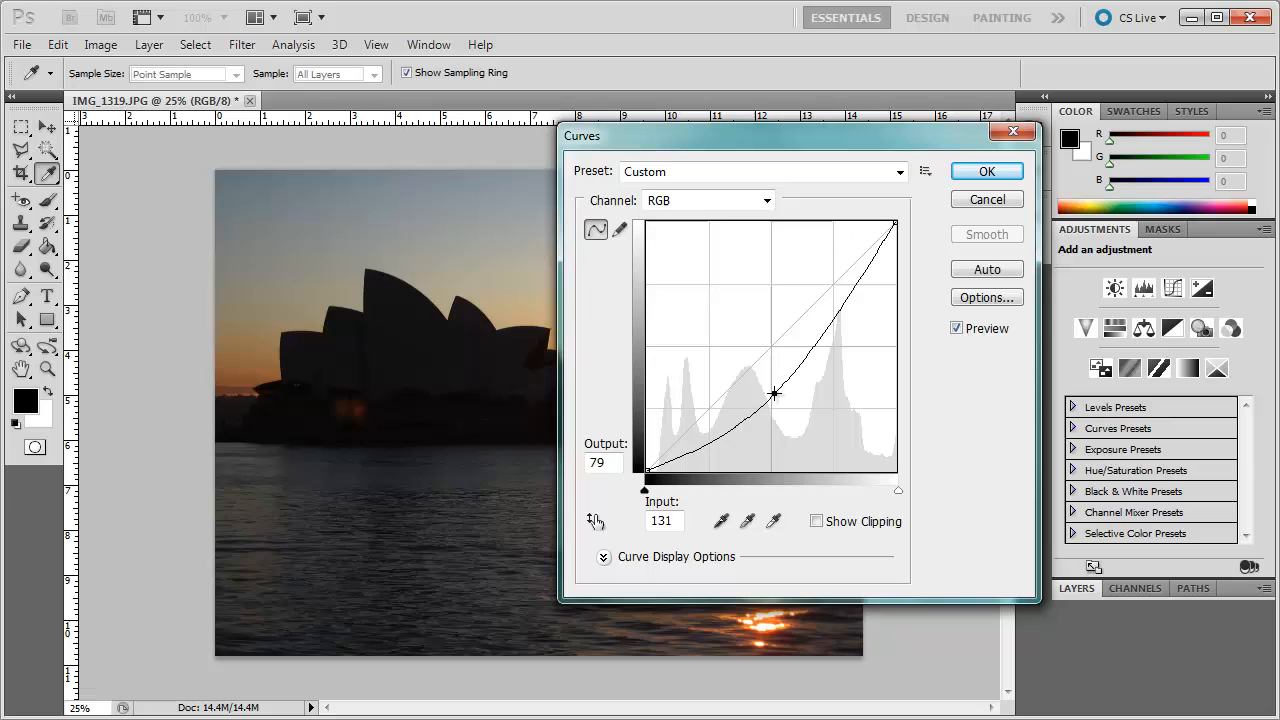
pyautogui.moveTo(776, 392); pyautogui.dragTo(724, 368)
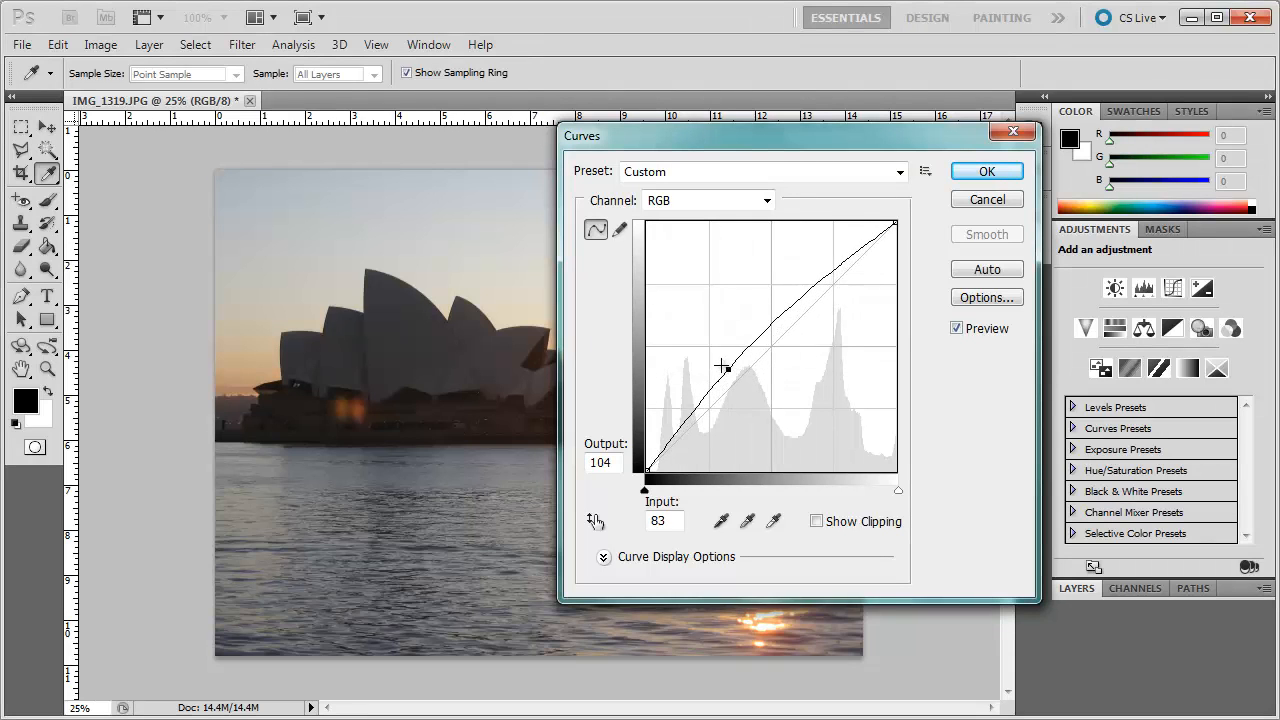
pyautogui.moveTo(724, 368); pyautogui.dragTo(704, 376)
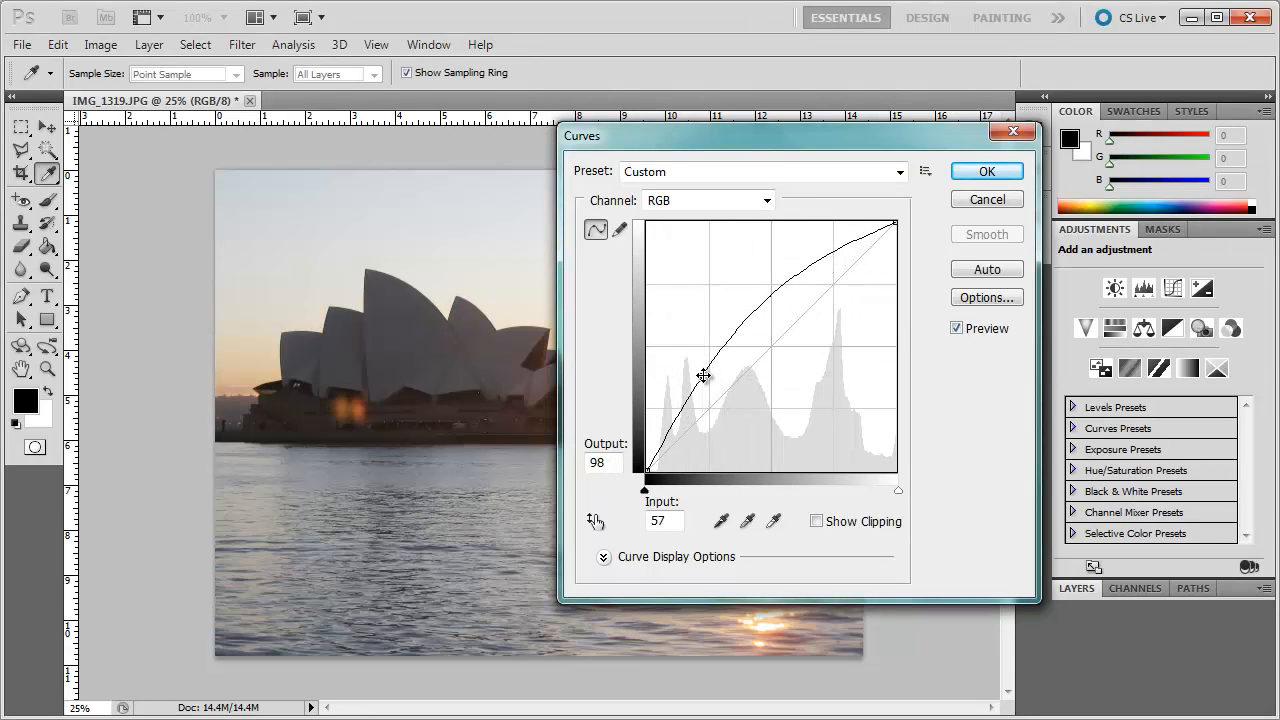
pyautogui.moveTo(704, 376); pyautogui.dragTo(728, 340)
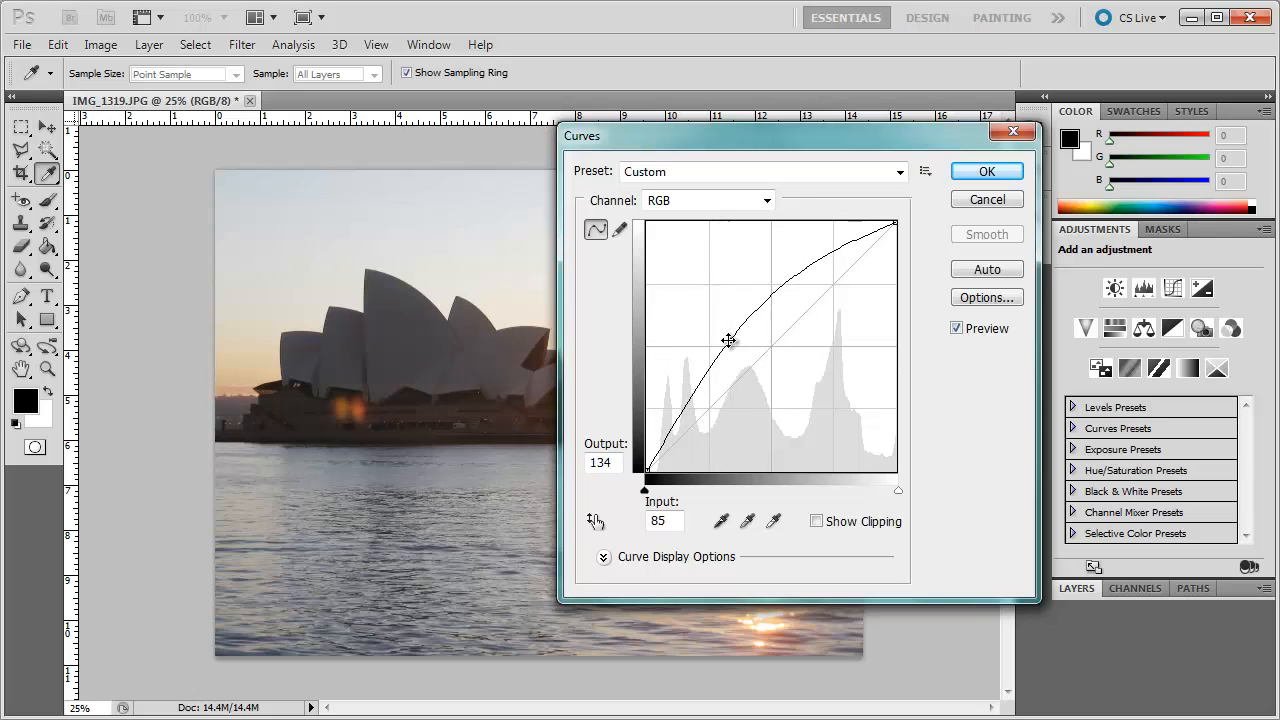
pyautogui.moveTo(728, 340); pyautogui.dragTo(756, 326)
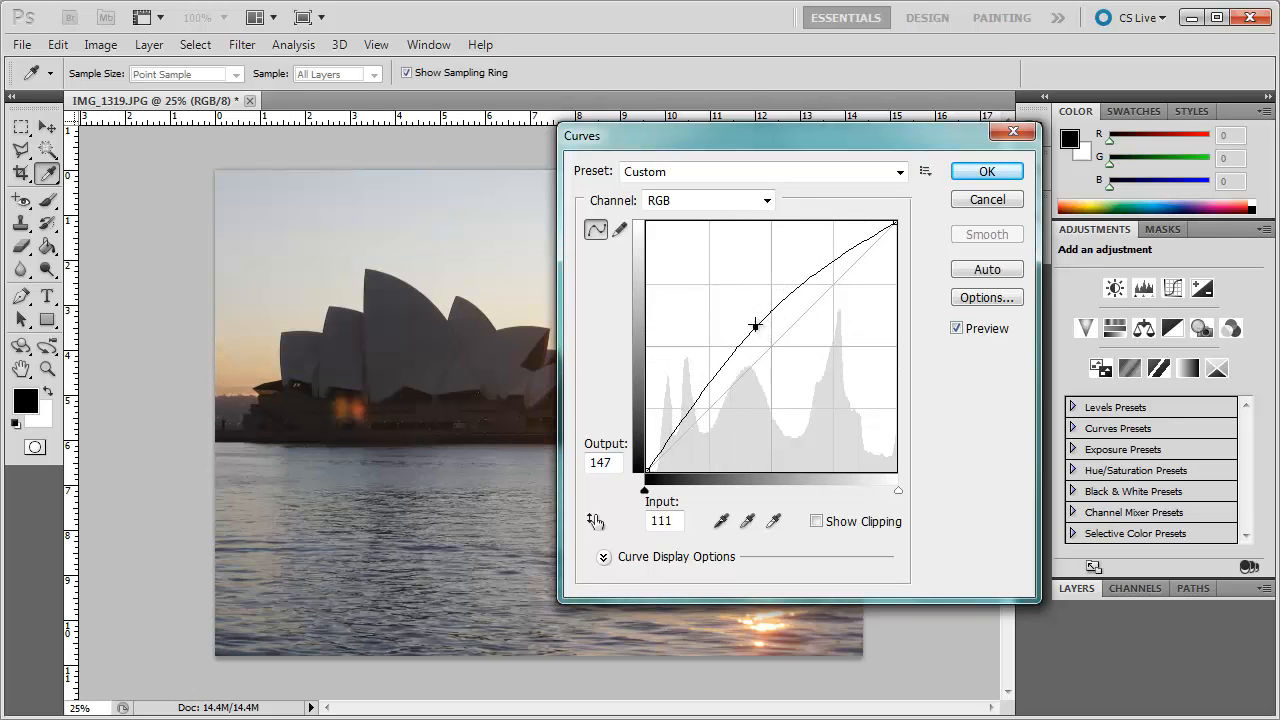
pyautogui.moveTo(756, 324); pyautogui.dragTo(700, 358)
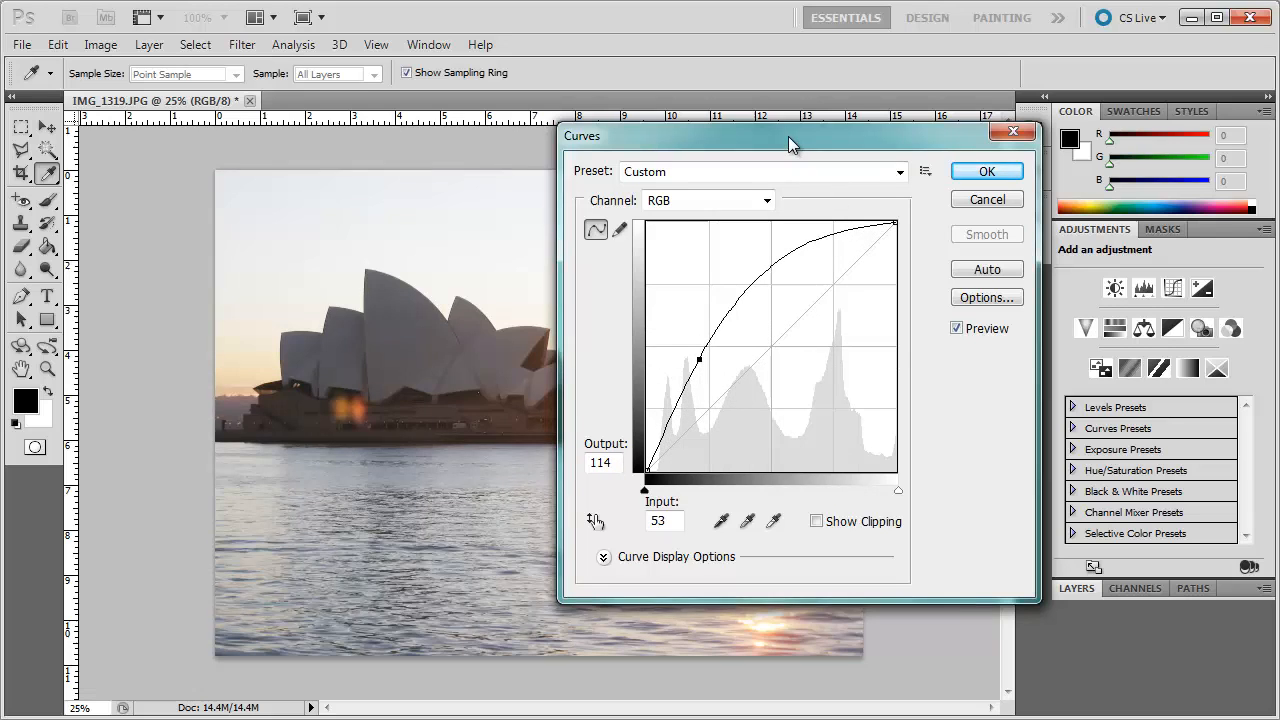
pyautogui.moveTo(790, 136); pyautogui.dragTo(770, 184)
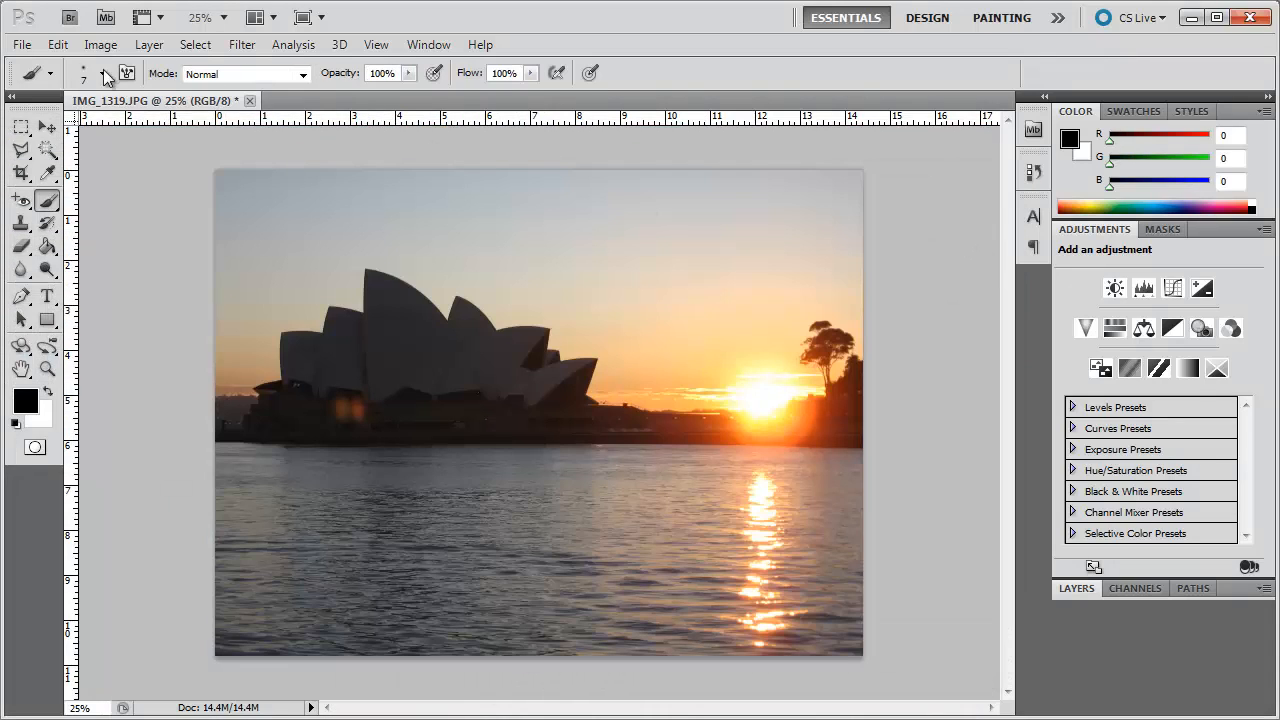
# Preview a Black & White conversion, adjusting one colour's grey mix, then discard it
pyautogui.click(100, 44)
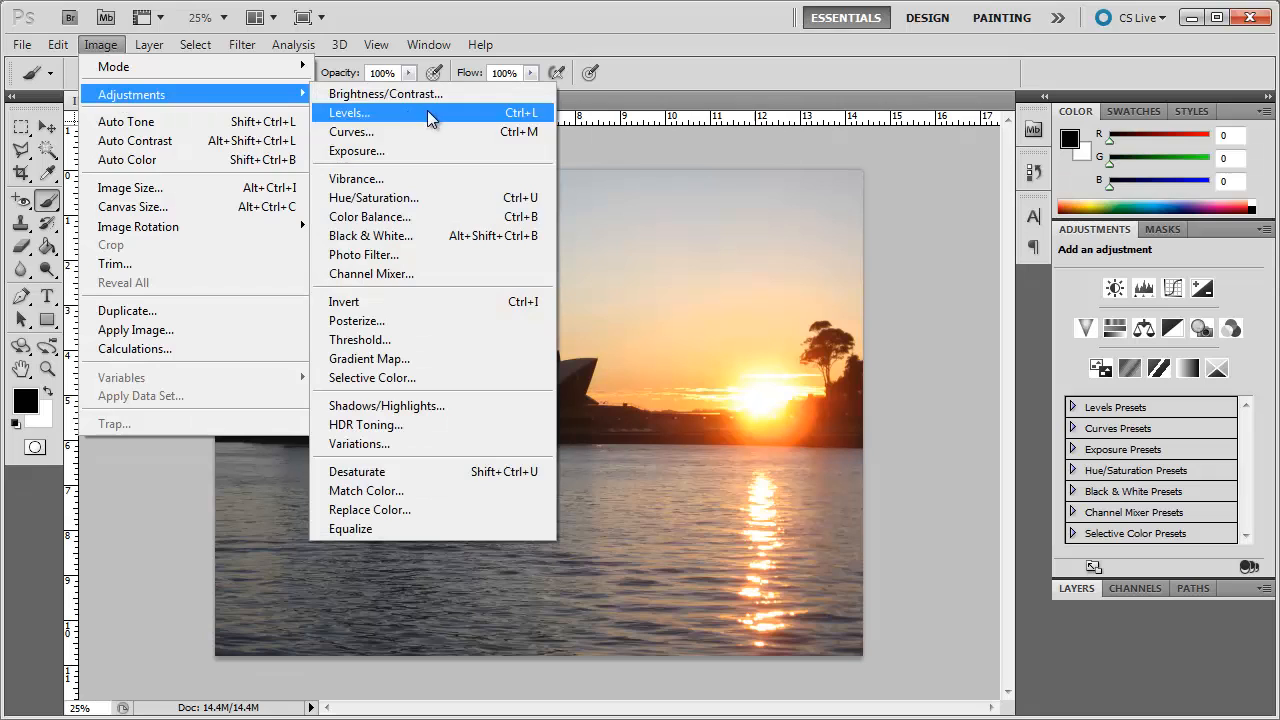
pyautogui.moveTo(458, 390)
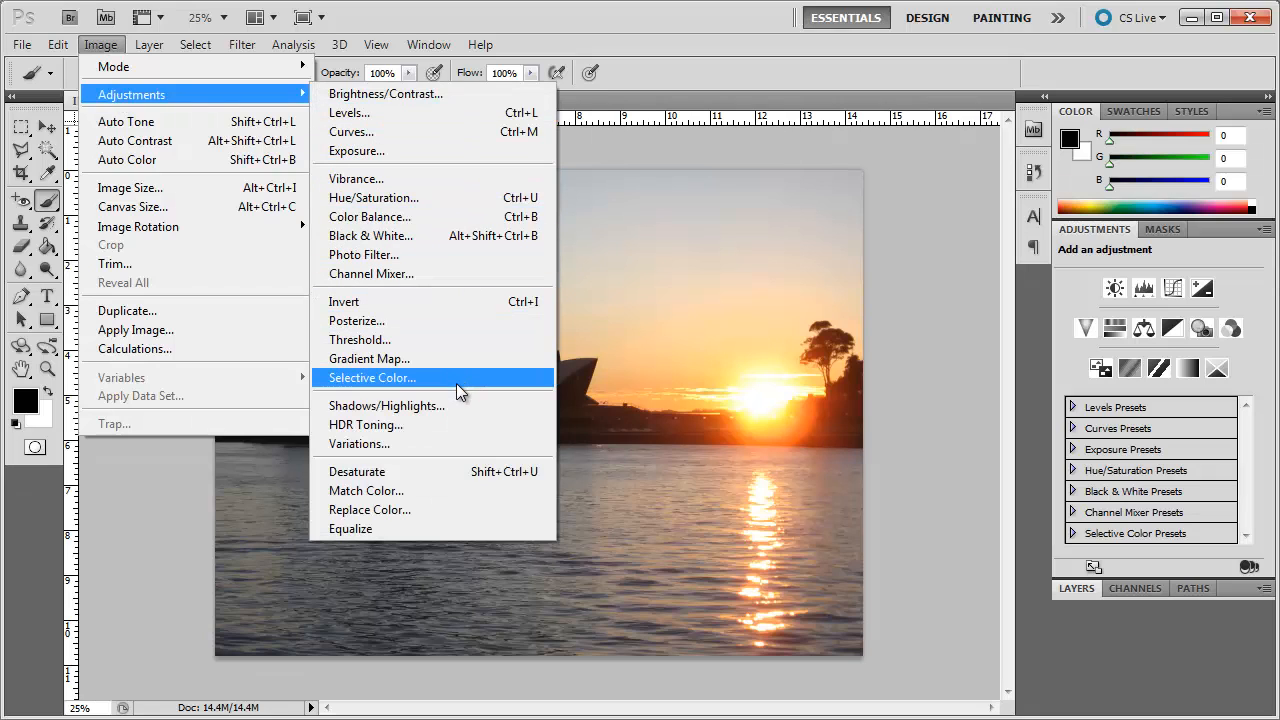
pyautogui.moveTo(456, 256)
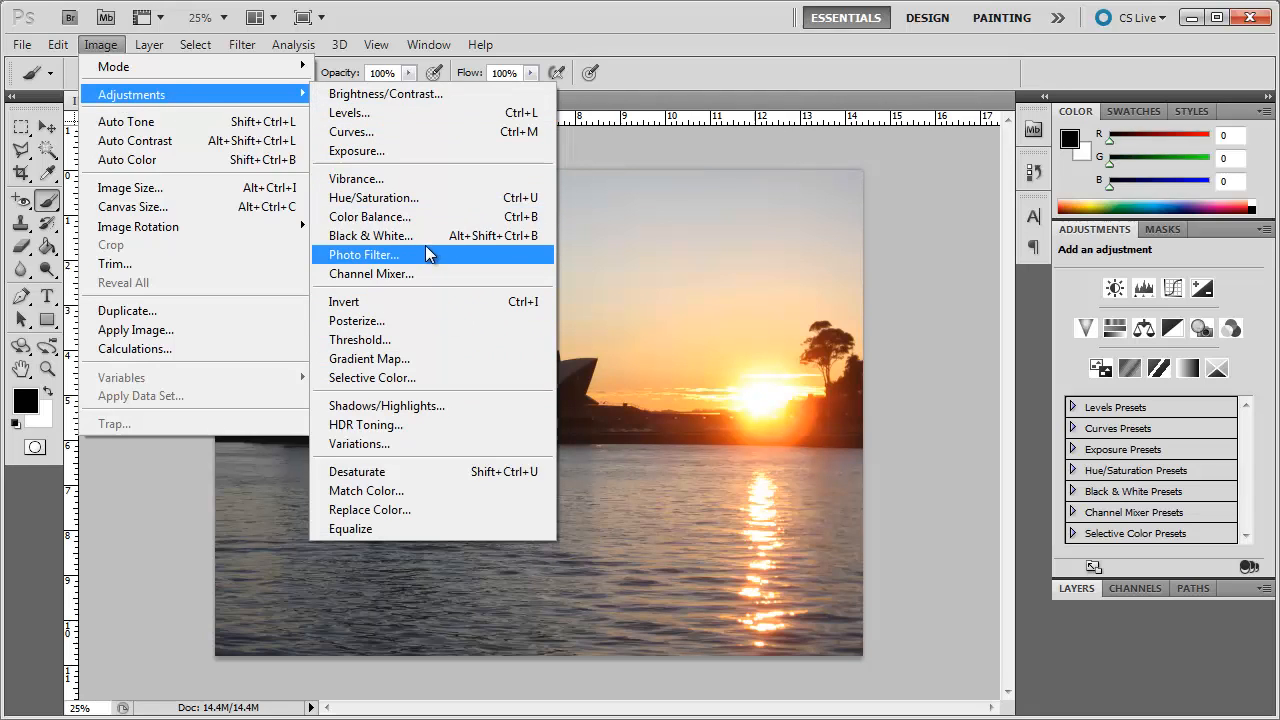
pyautogui.click(370, 236)
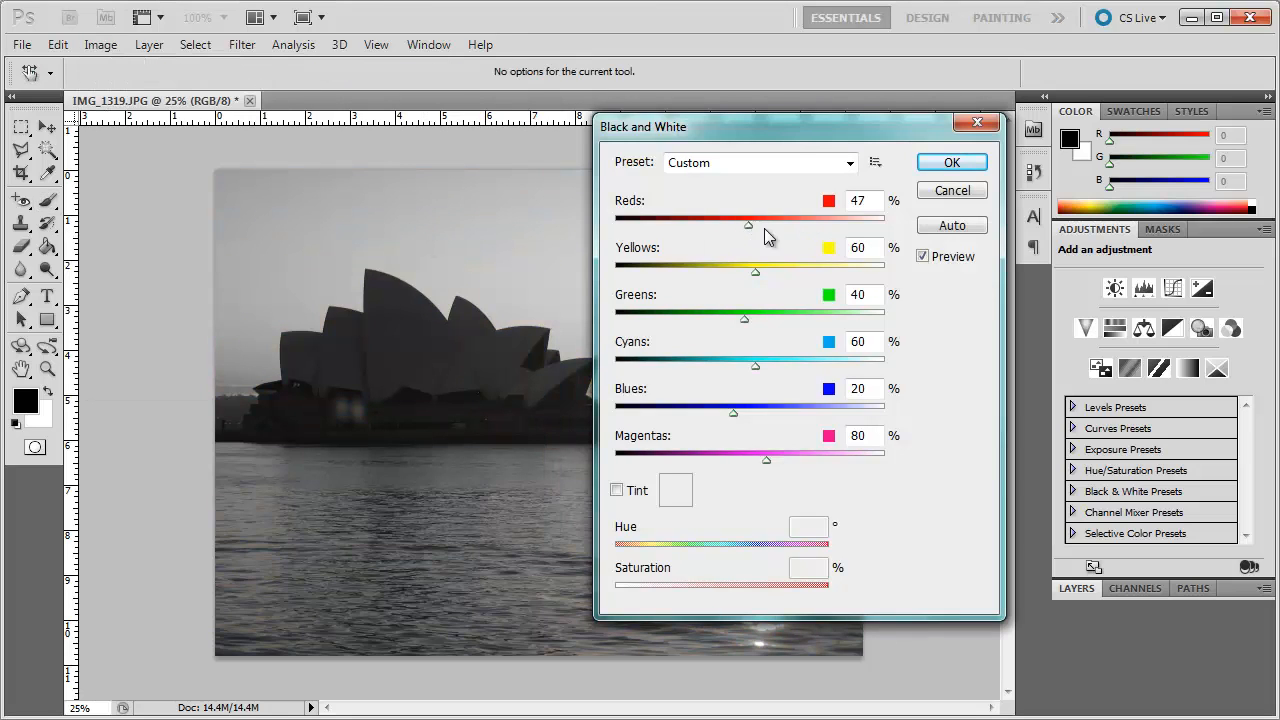
pyautogui.moveTo(748, 216); pyautogui.dragTo(840, 216)
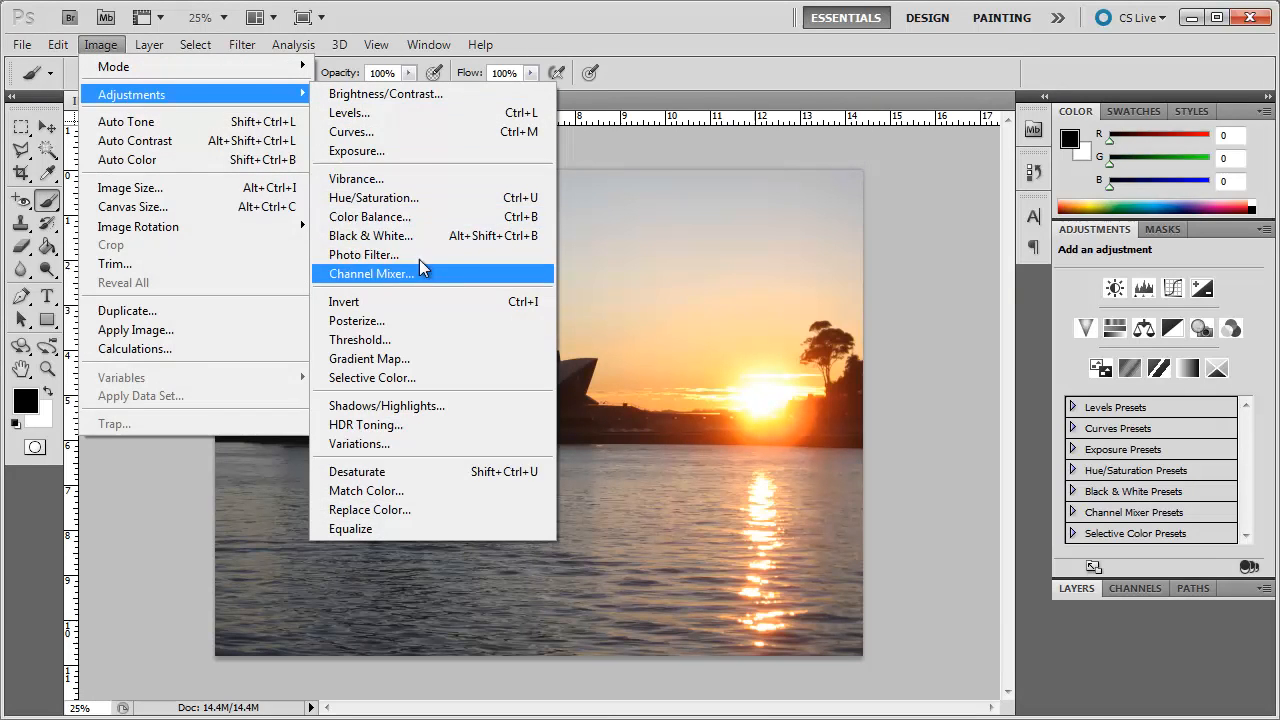
# Preview a Hue/Saturation hue shift across the photo's colours
pyautogui.click(364, 198)
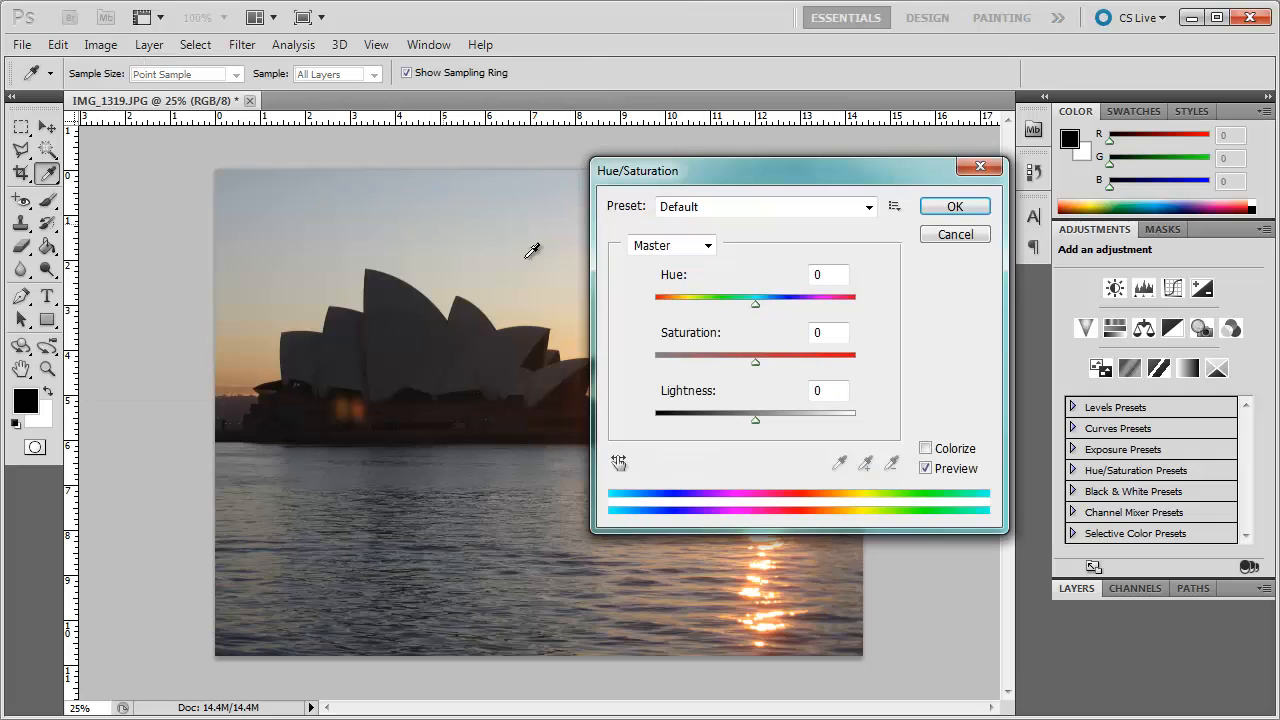
pyautogui.moveTo(756, 304); pyautogui.dragTo(784, 304)
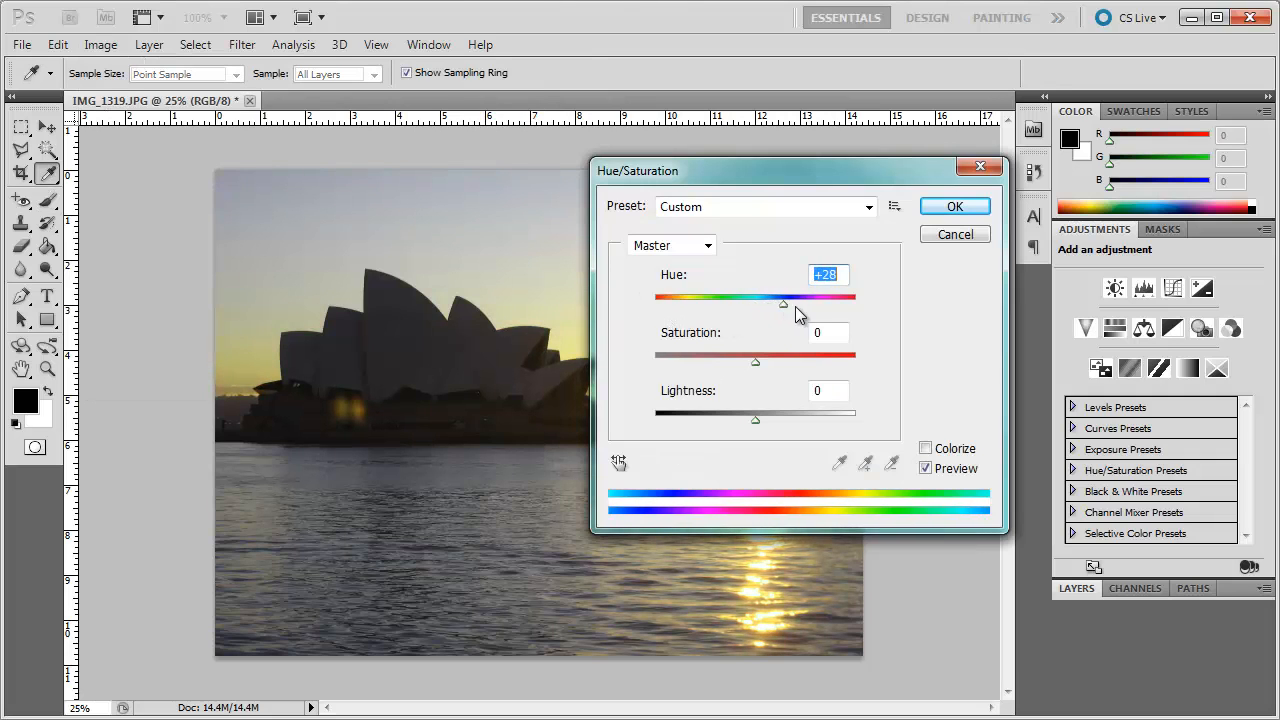
pyautogui.moveTo(784, 302); pyautogui.dragTo(742, 302)
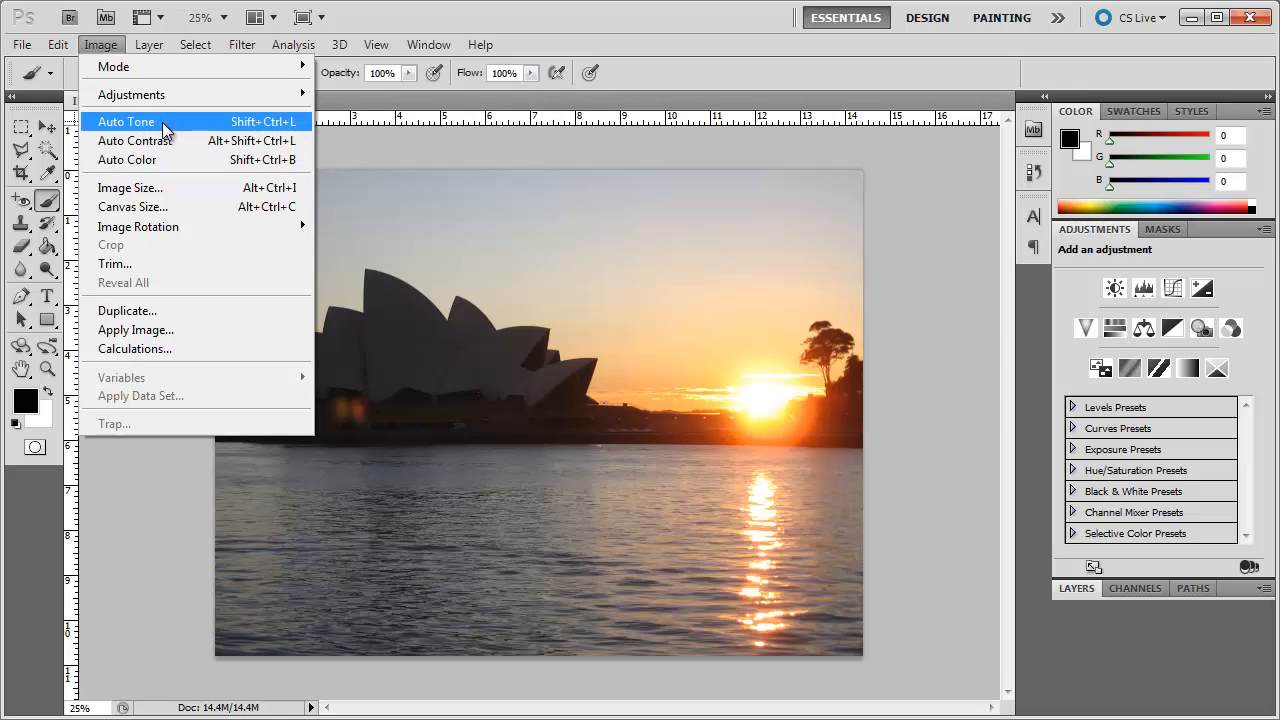
# Apply Auto Tone to the Opera House sunset photo
pyautogui.click(126, 122)
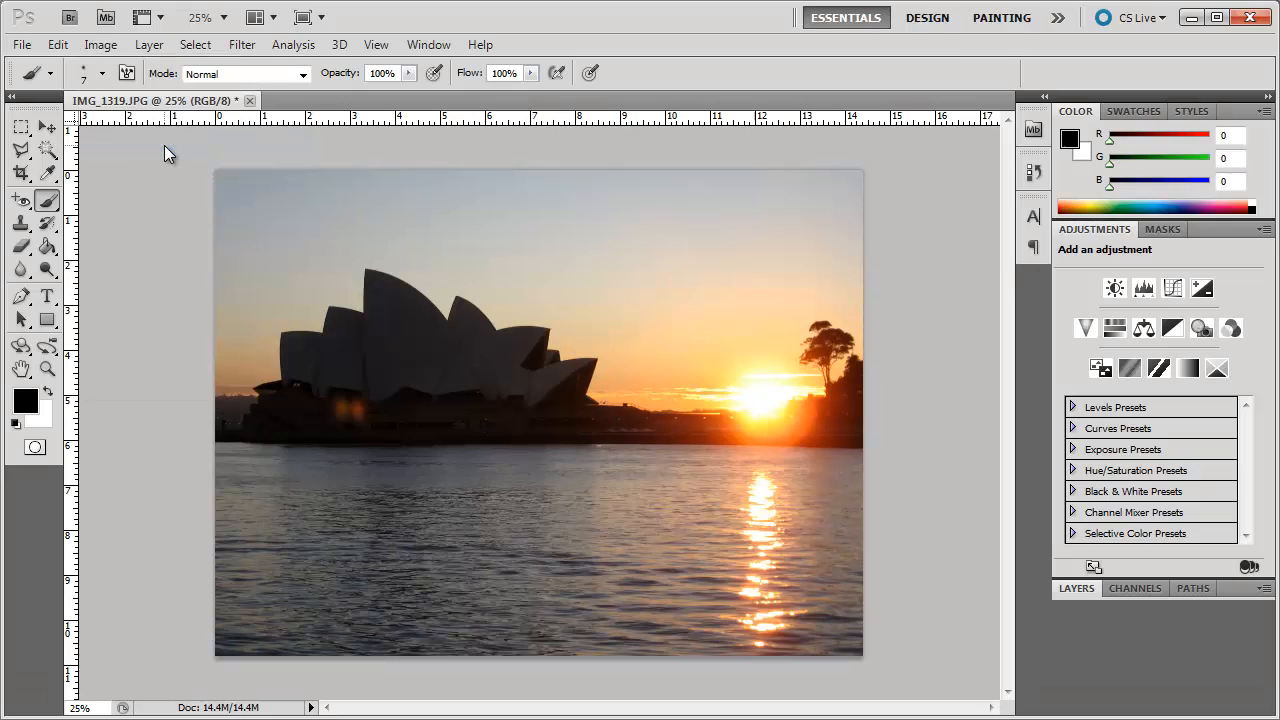